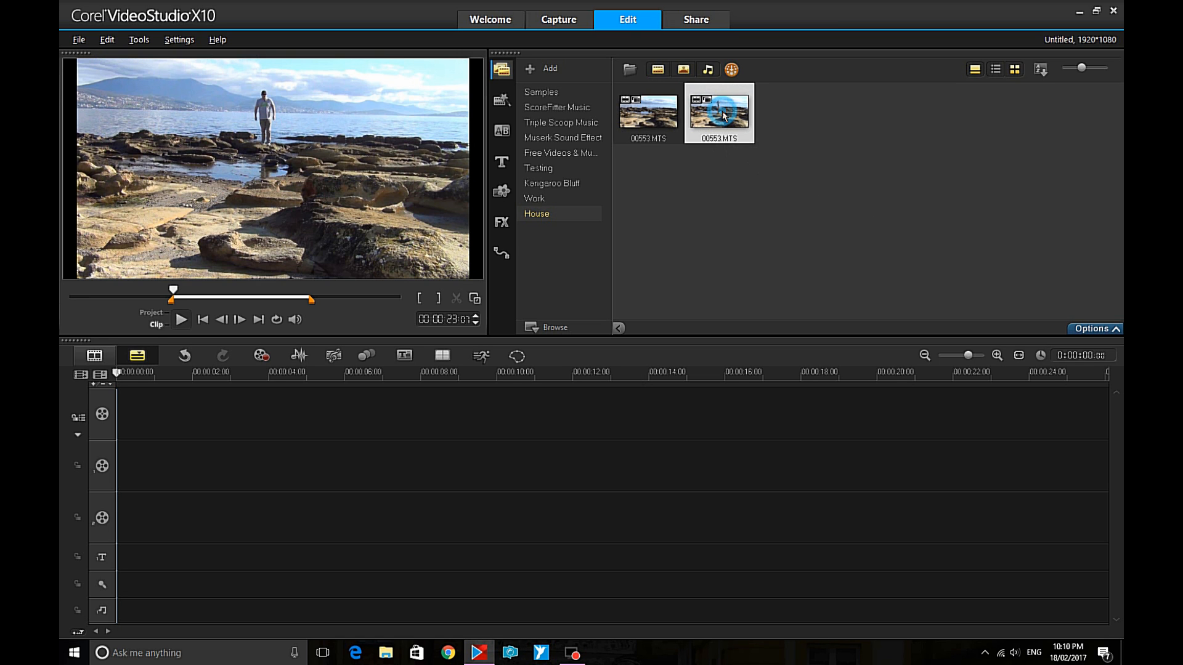
# Step: Place 00553.MTS on the video track and split it at 6 and 24 seconds
pyautogui.moveTo(720, 111); pyautogui.dragTo(538, 413)
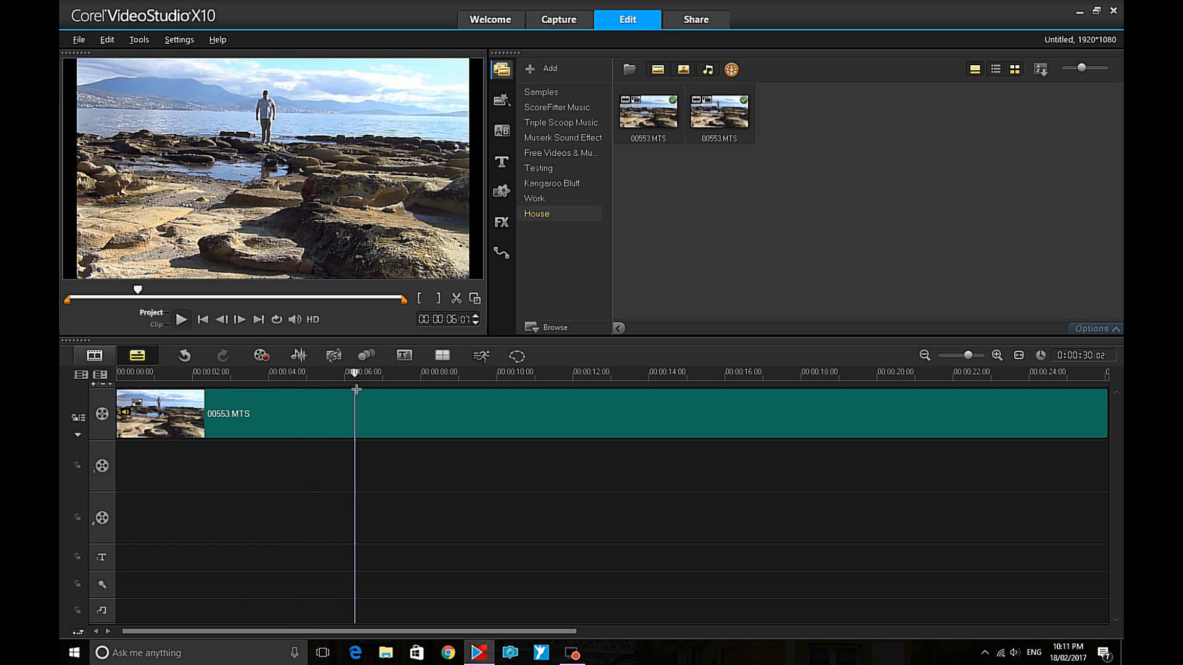
pyautogui.click(455, 299)
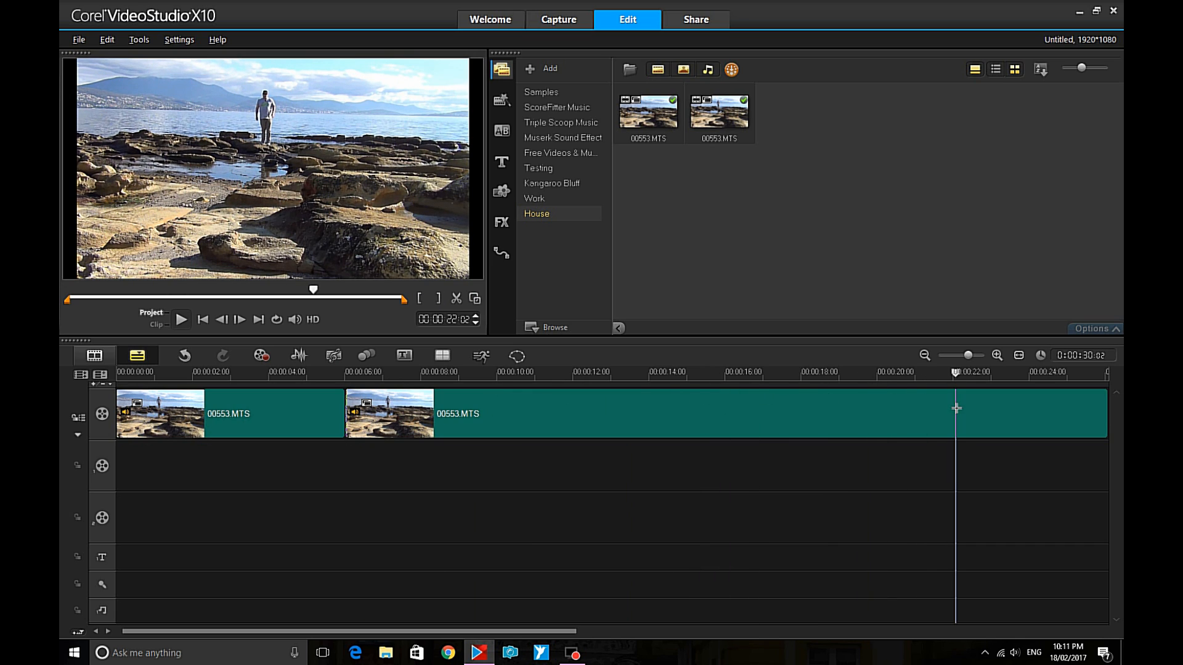
pyautogui.moveTo(956, 407); pyautogui.dragTo(1028, 411)
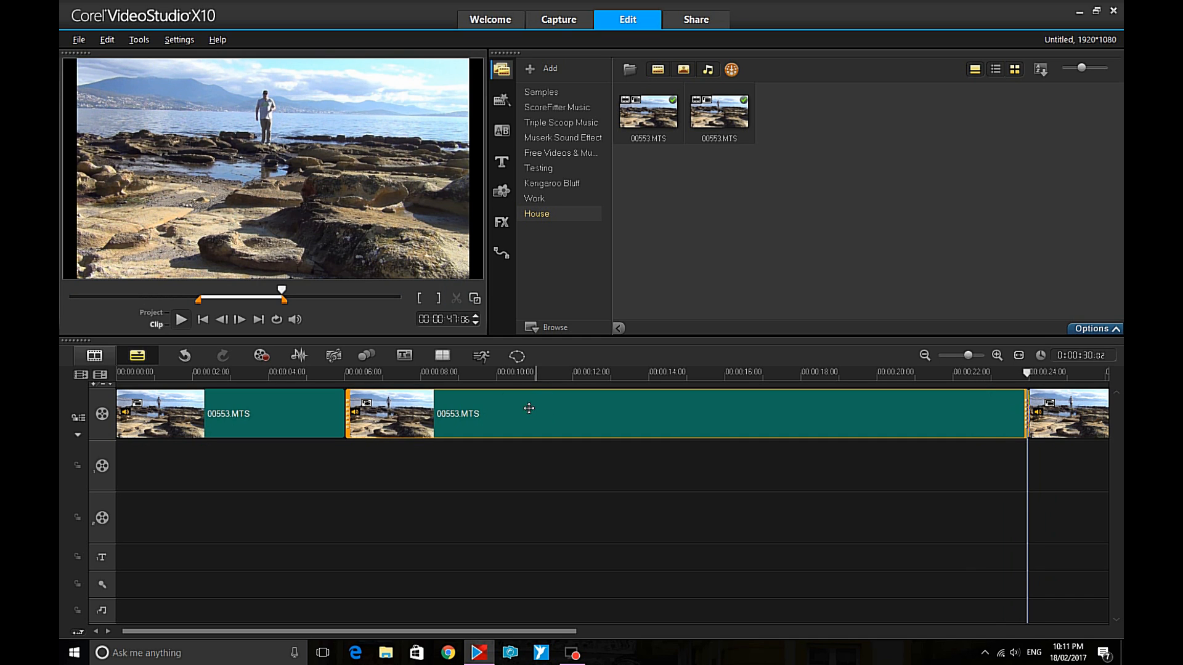
pyautogui.moveTo(517, 356)
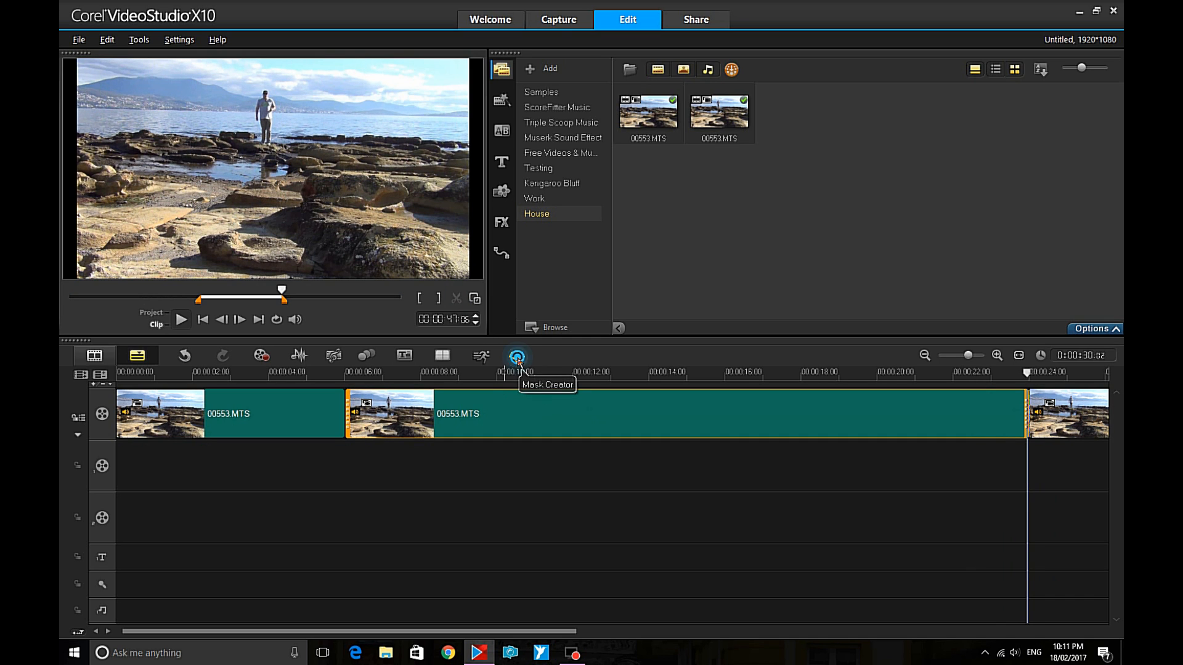
# Step: Open Mask Creator on the middle clip and paint along the waterline and shoreline
pyautogui.click(517, 355)
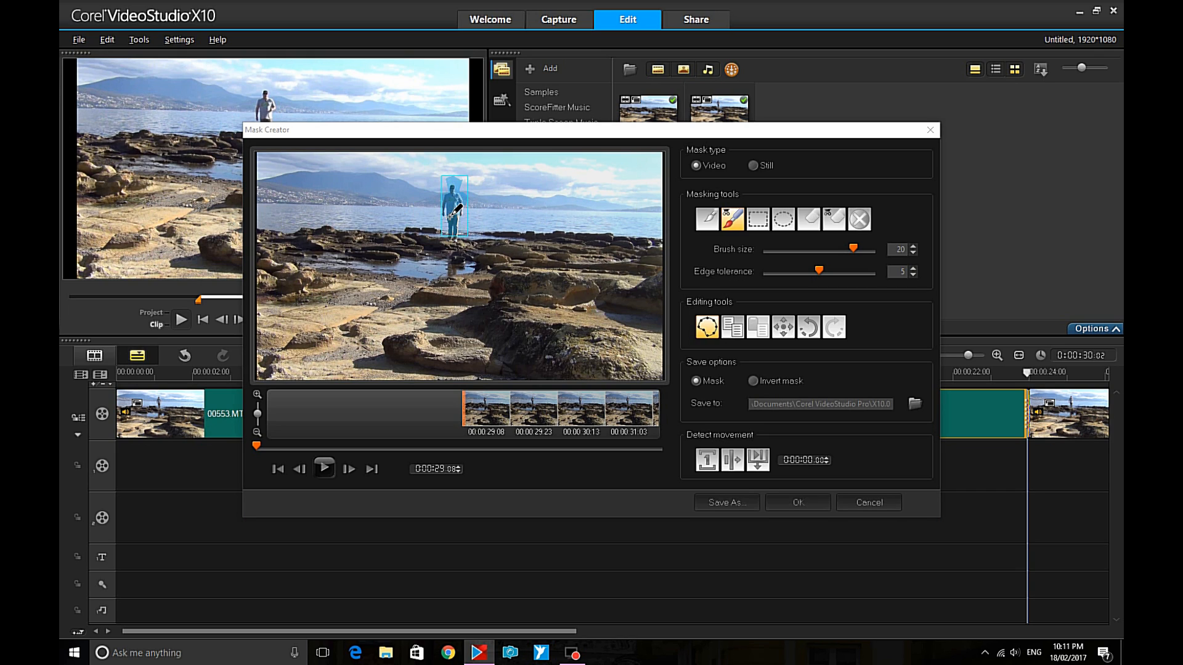
pyautogui.moveTo(449, 230); pyautogui.dragTo(502, 240)
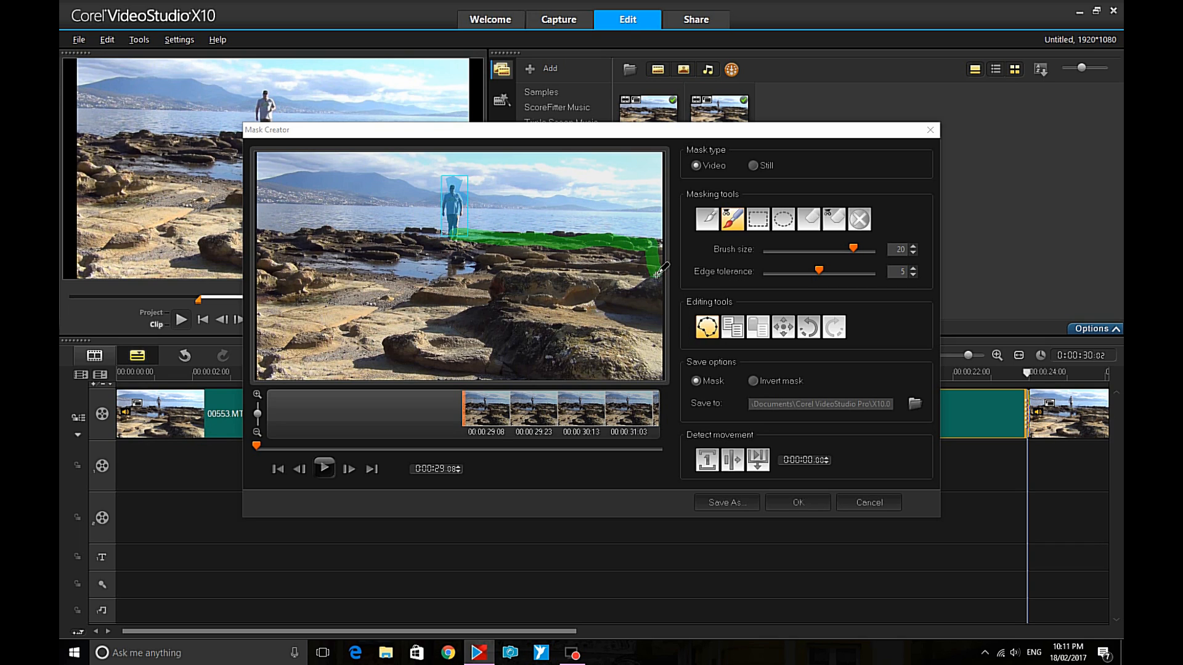
pyautogui.moveTo(656, 272); pyautogui.dragTo(366, 384)
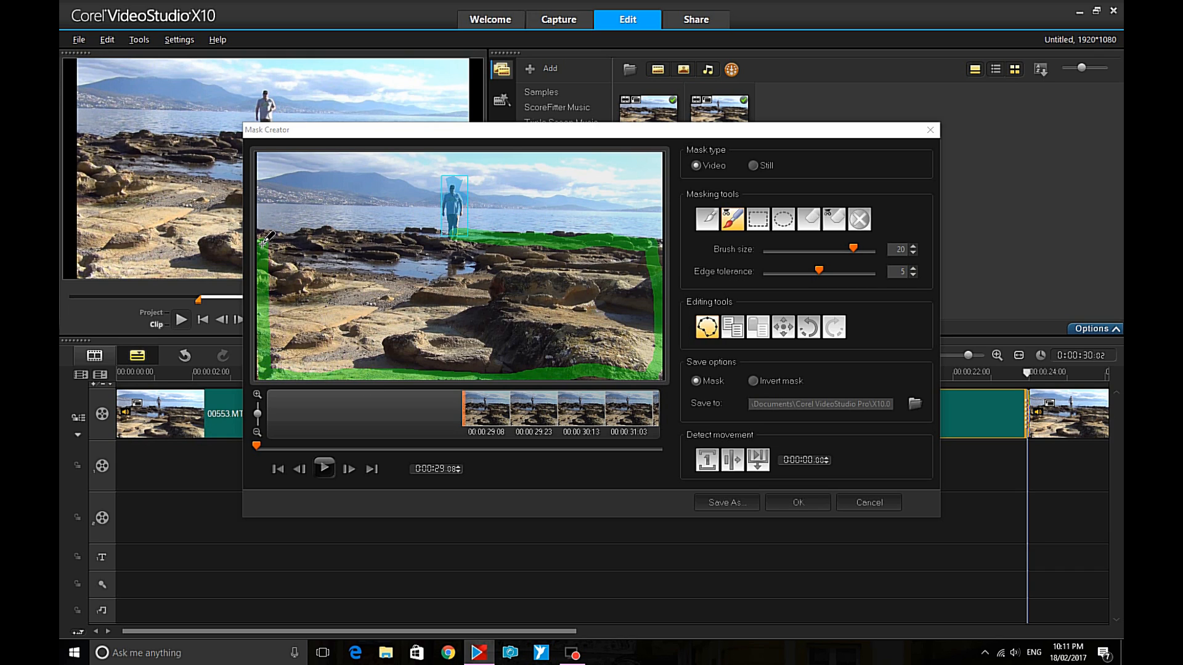
pyautogui.moveTo(265, 241); pyautogui.dragTo(355, 217)
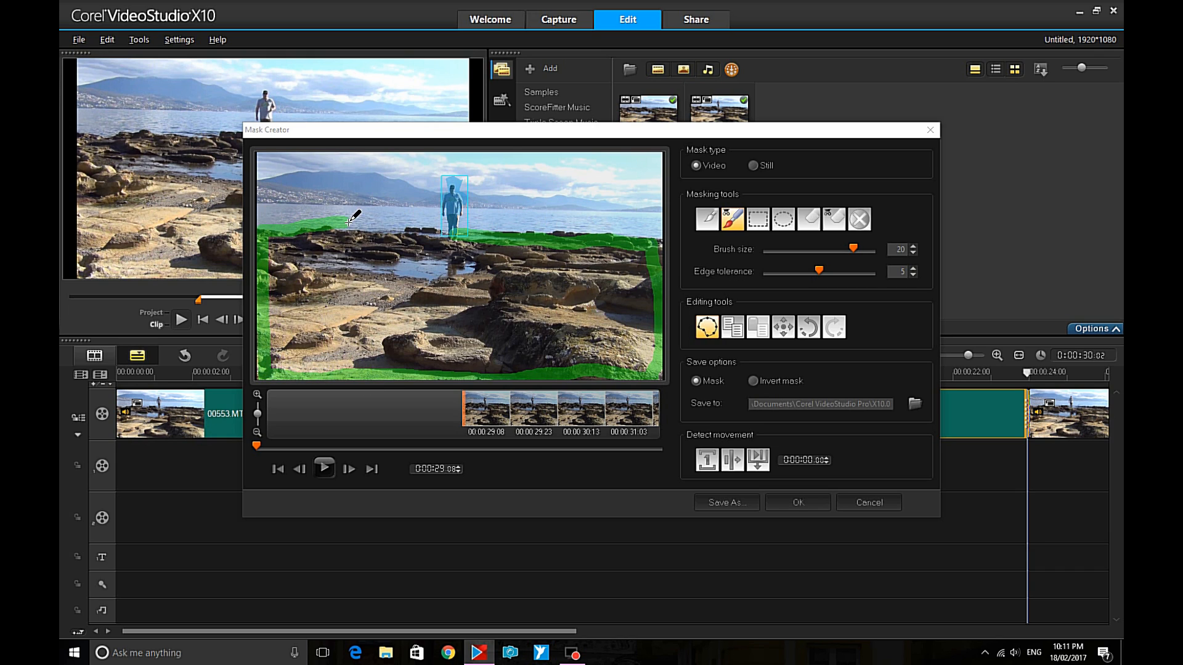
pyautogui.moveTo(351, 219); pyautogui.dragTo(623, 242)
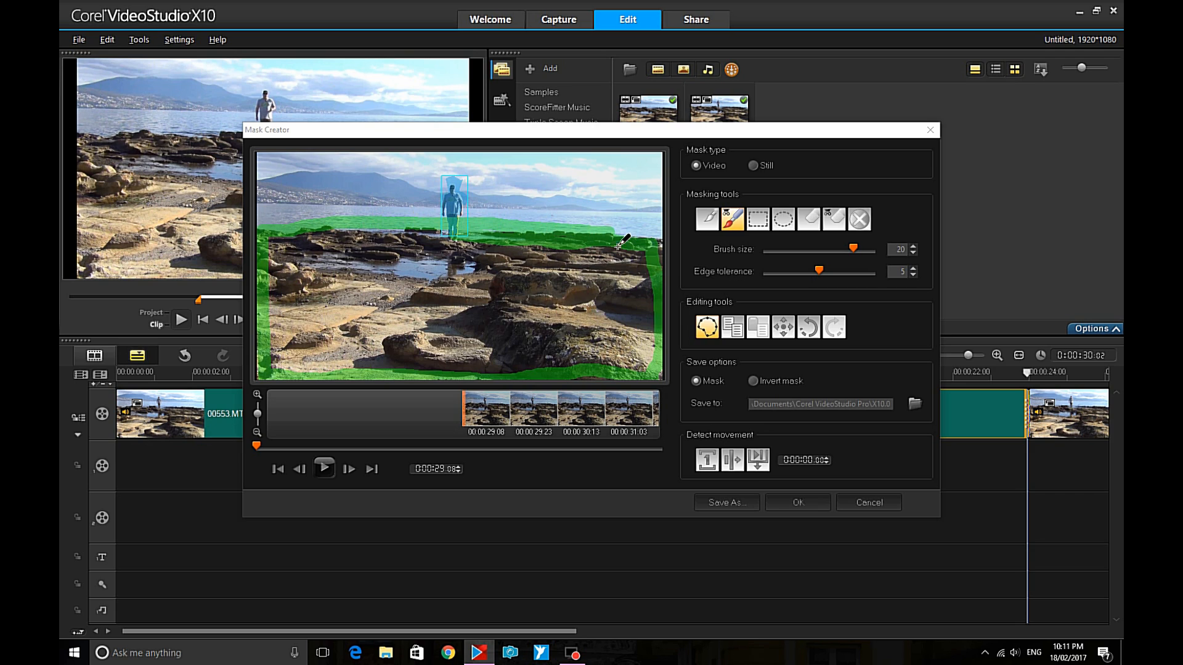
pyautogui.moveTo(618, 245); pyautogui.dragTo(449, 222)
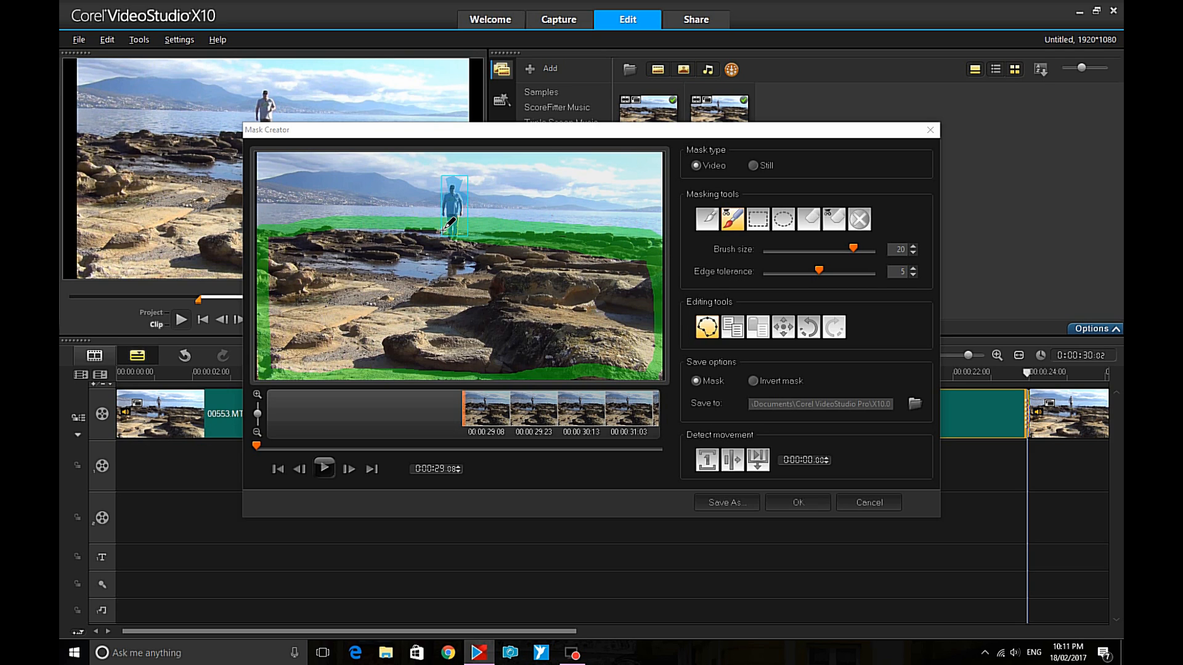
pyautogui.moveTo(449, 226); pyautogui.dragTo(528, 237)
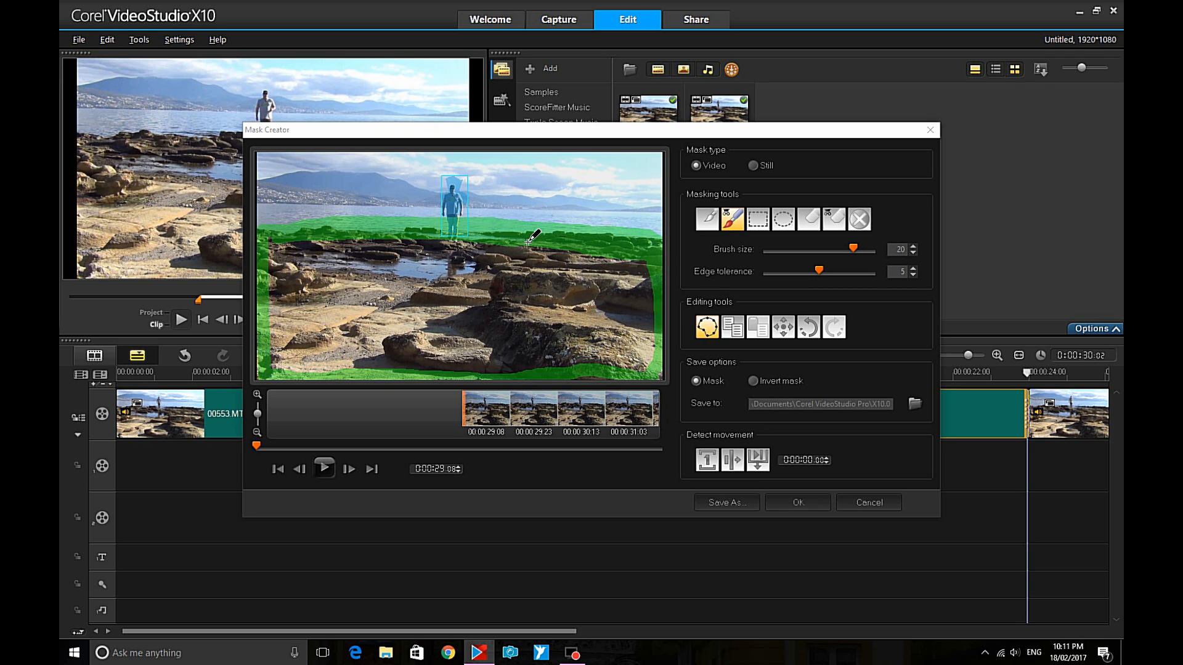
pyautogui.moveTo(531, 239); pyautogui.dragTo(347, 242)
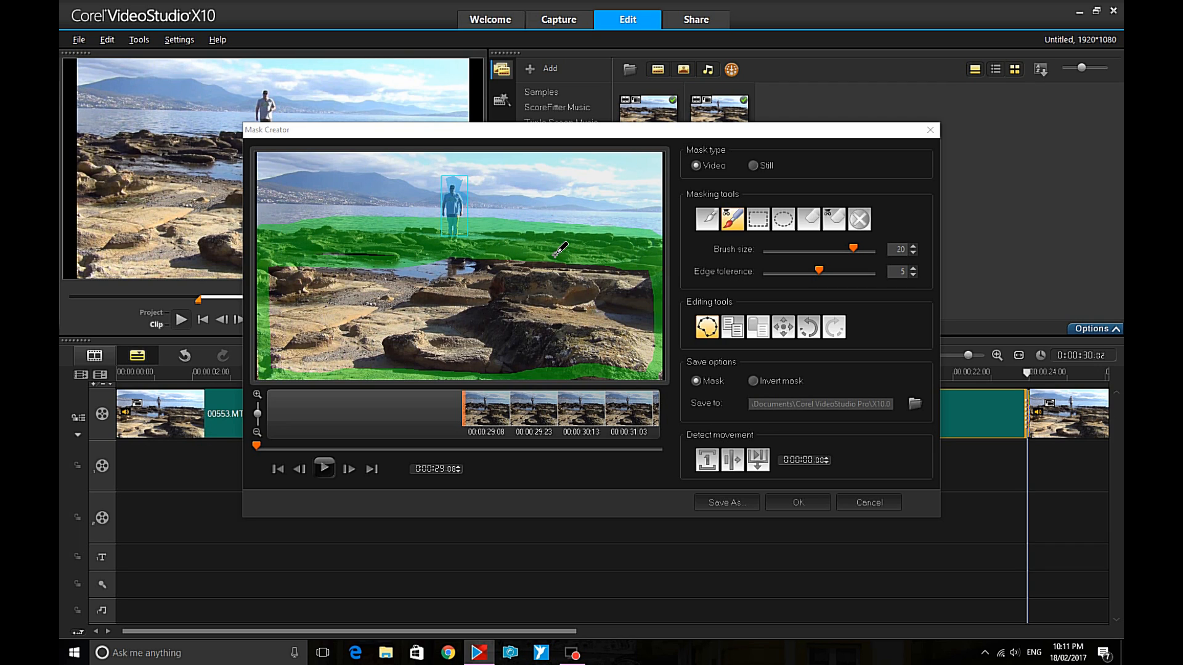
# Step: Paint the mask over the left, central and right foreground rocks to the bottom edge
pyautogui.moveTo(558, 249); pyautogui.dragTo(652, 268)
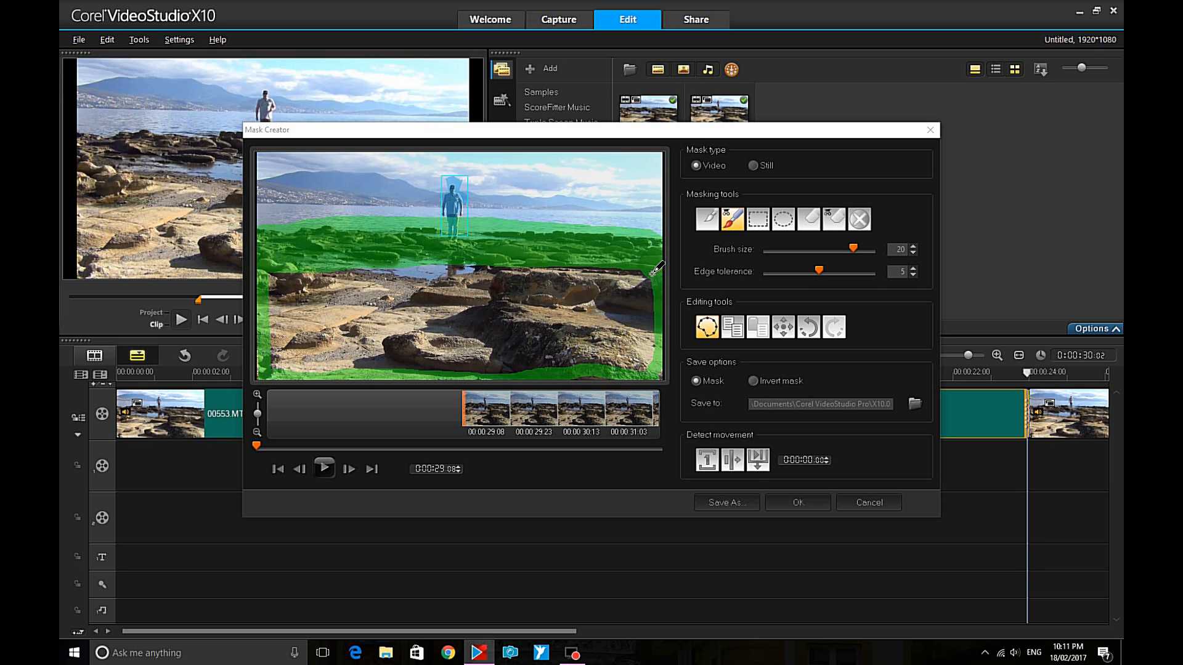
pyautogui.moveTo(656, 268); pyautogui.dragTo(369, 270)
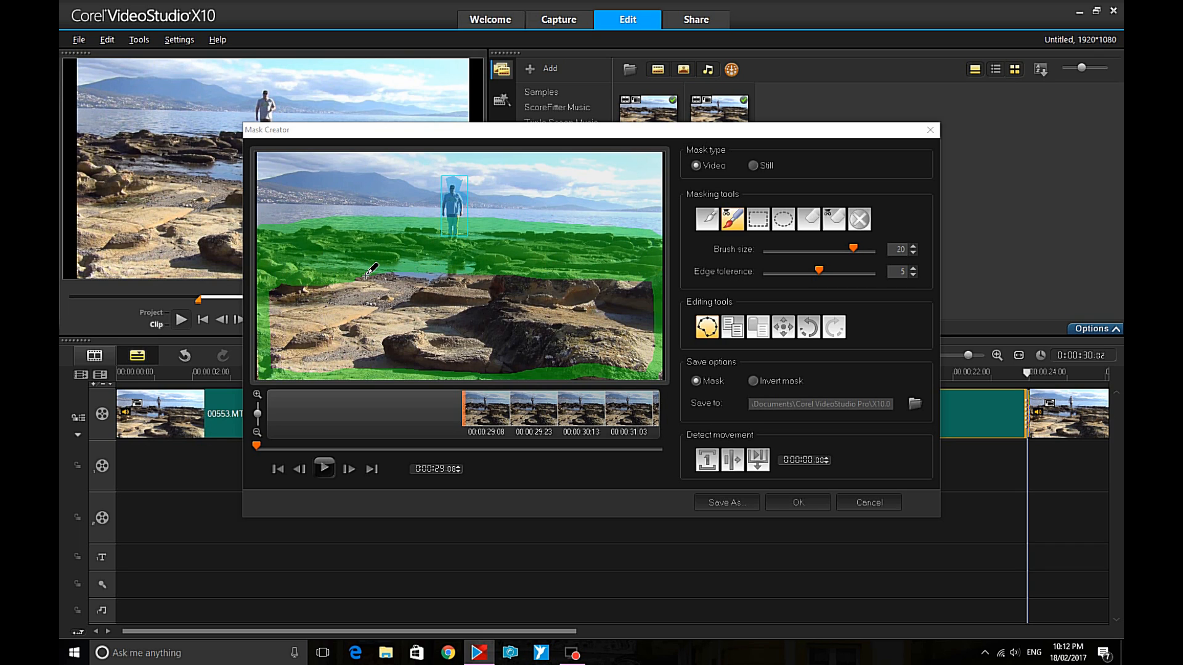
pyautogui.moveTo(370, 271); pyautogui.dragTo(279, 286)
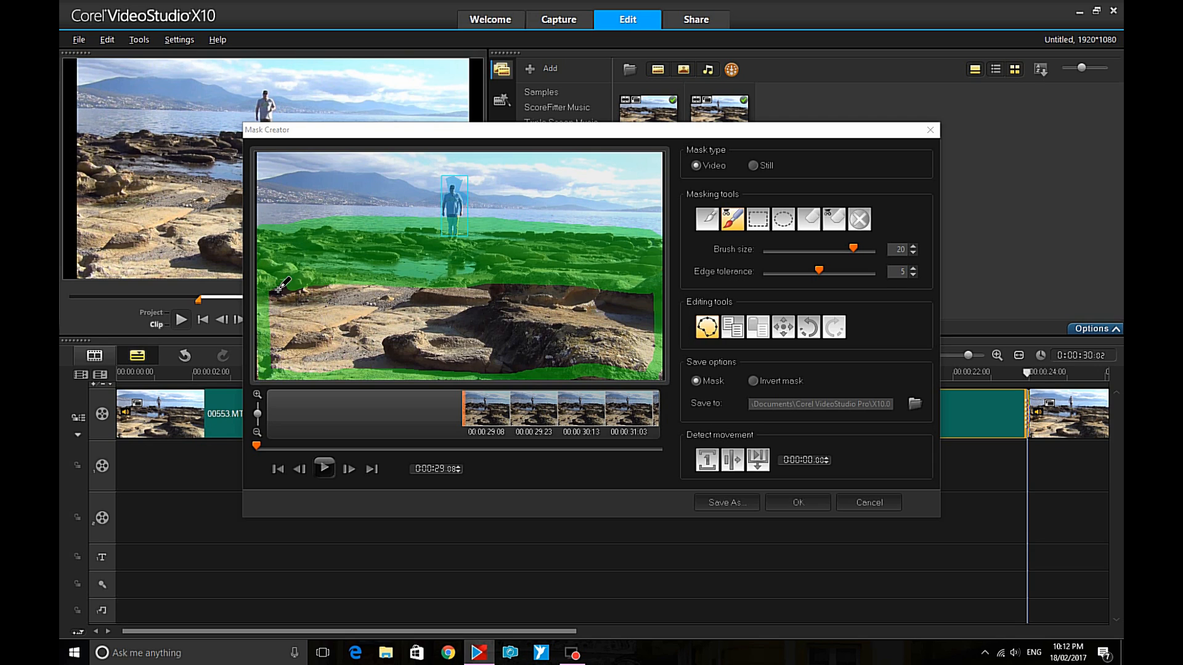
pyautogui.moveTo(281, 288); pyautogui.dragTo(489, 305)
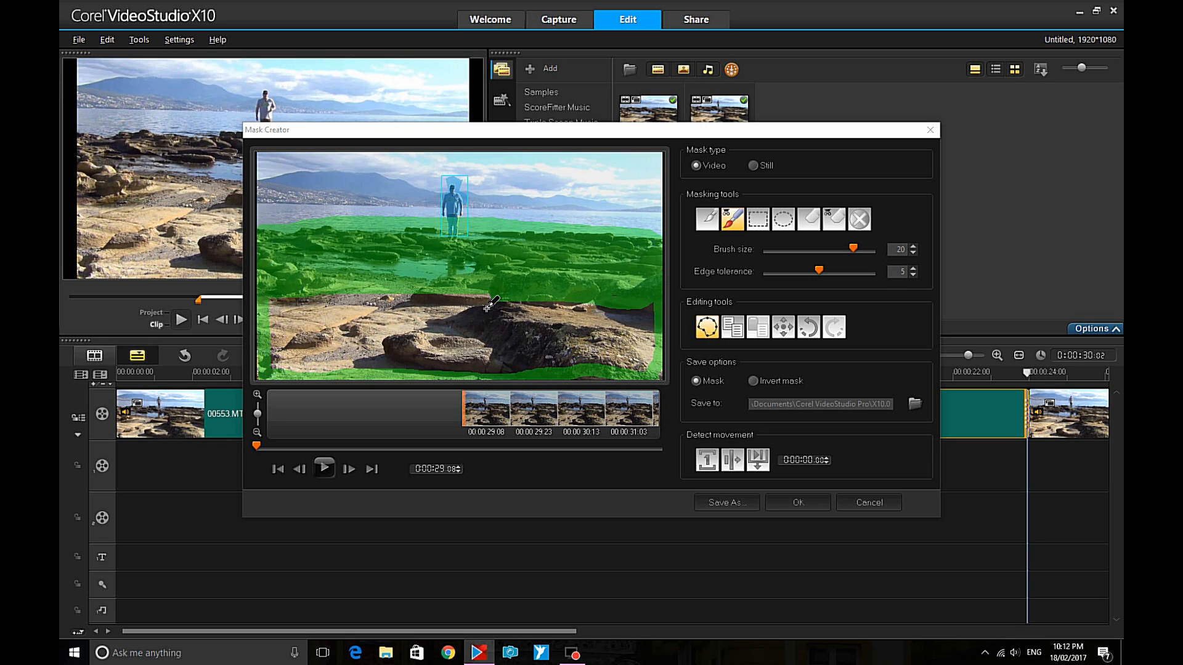
pyautogui.moveTo(491, 305); pyautogui.dragTo(594, 296)
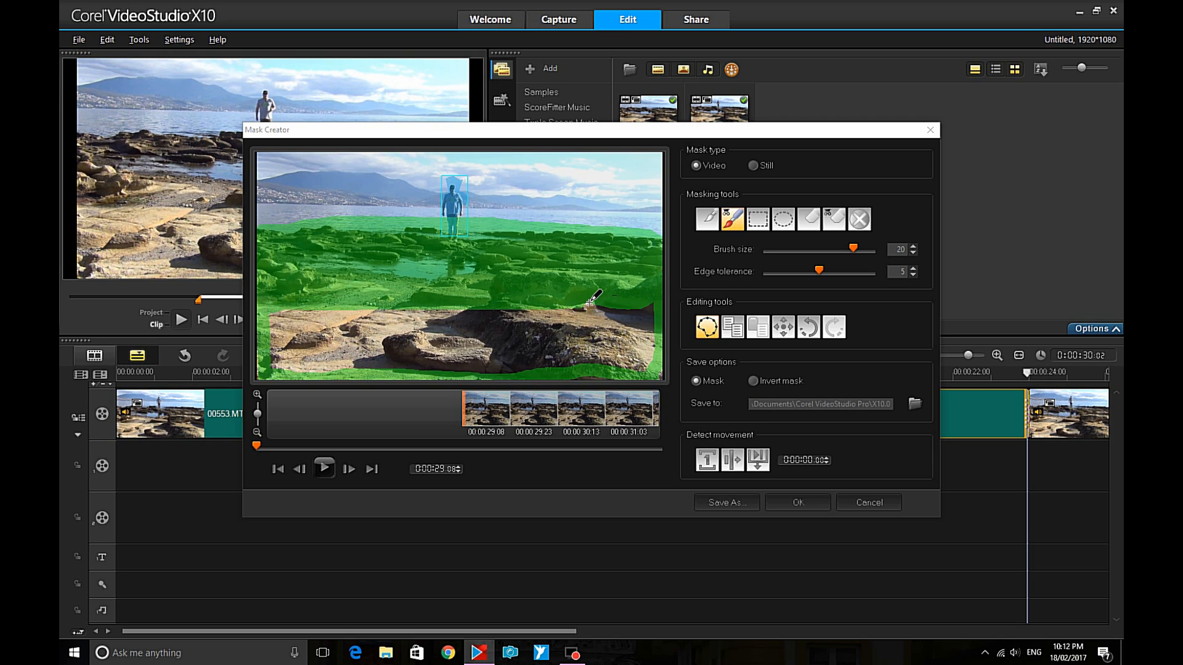
pyautogui.moveTo(592, 295); pyautogui.dragTo(298, 307)
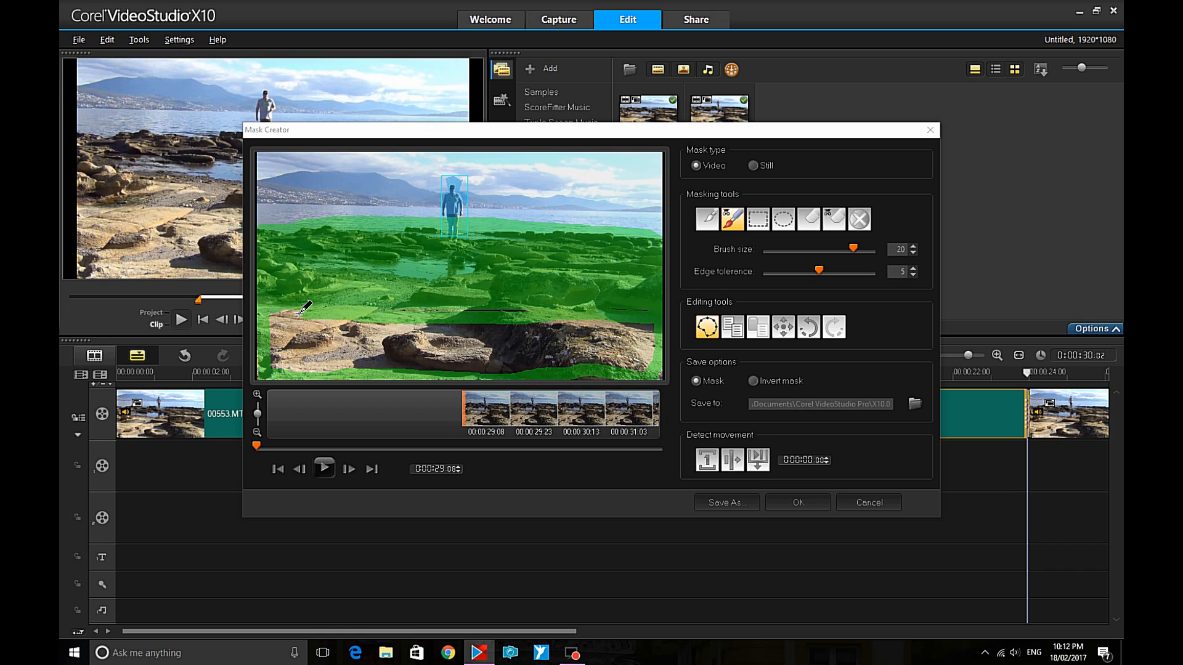
pyautogui.moveTo(300, 308); pyautogui.dragTo(456, 310)
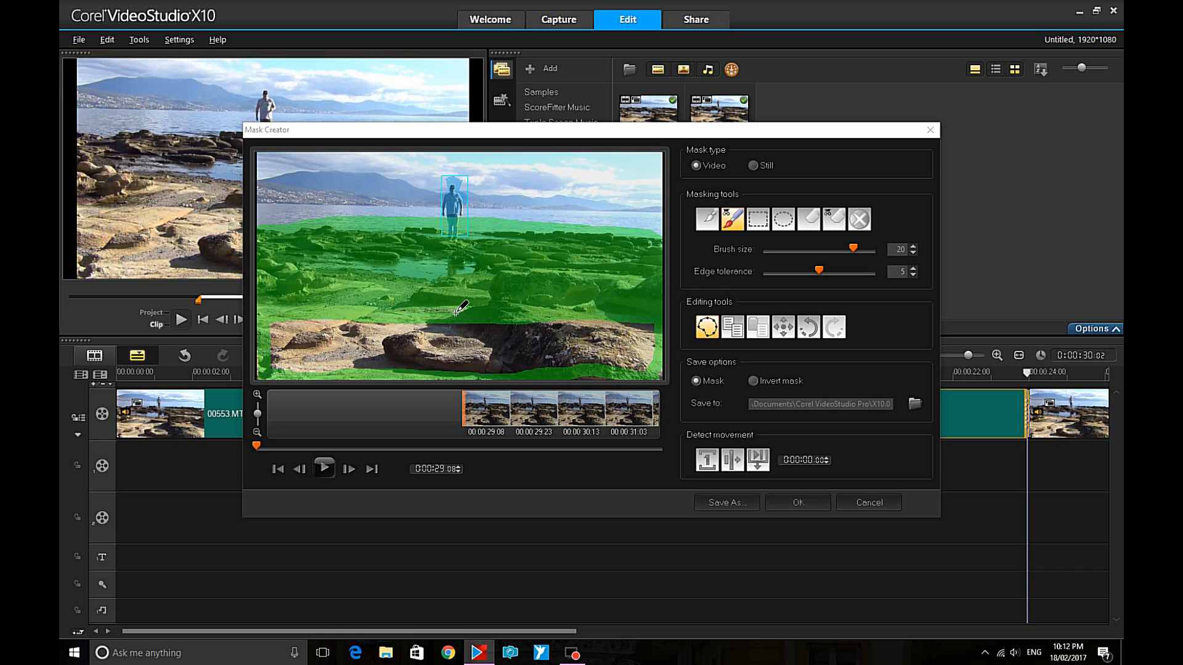
pyautogui.moveTo(457, 310); pyautogui.dragTo(595, 316)
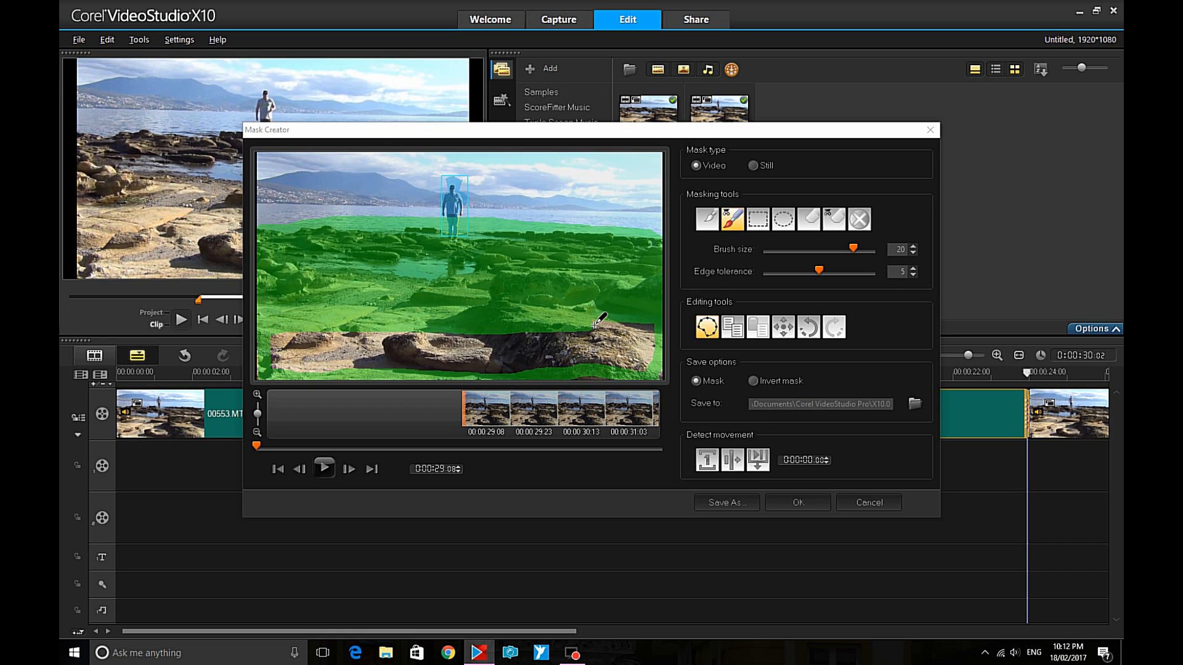
pyautogui.moveTo(596, 317); pyautogui.dragTo(295, 330)
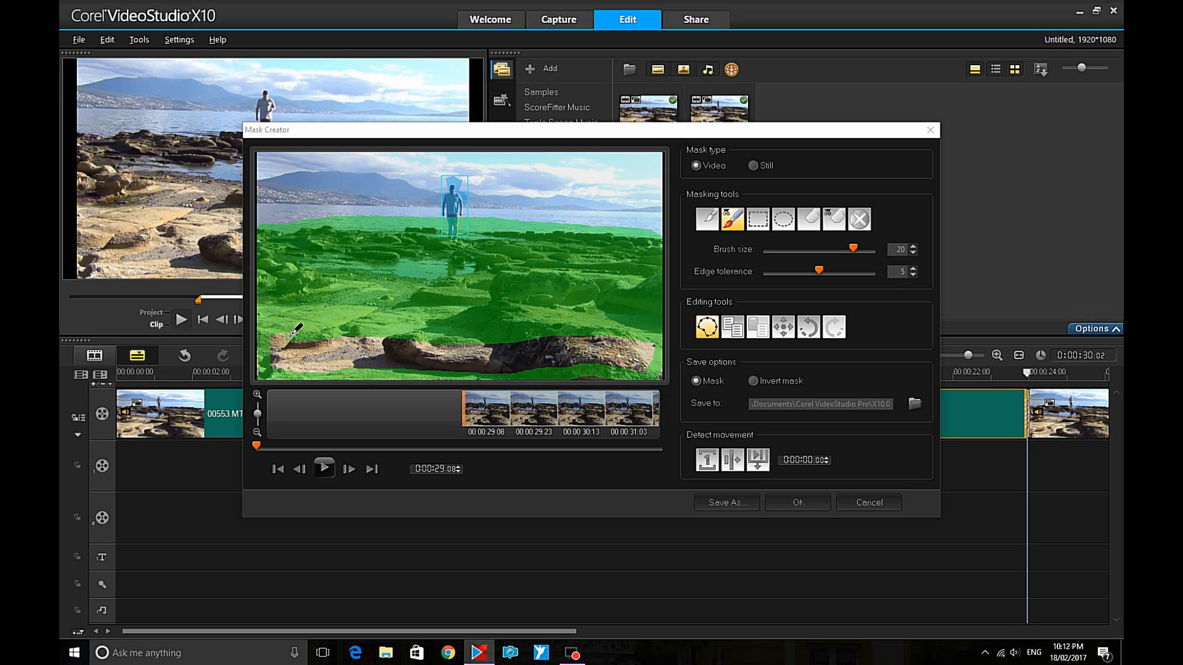
pyautogui.moveTo(295, 332); pyautogui.dragTo(479, 332)
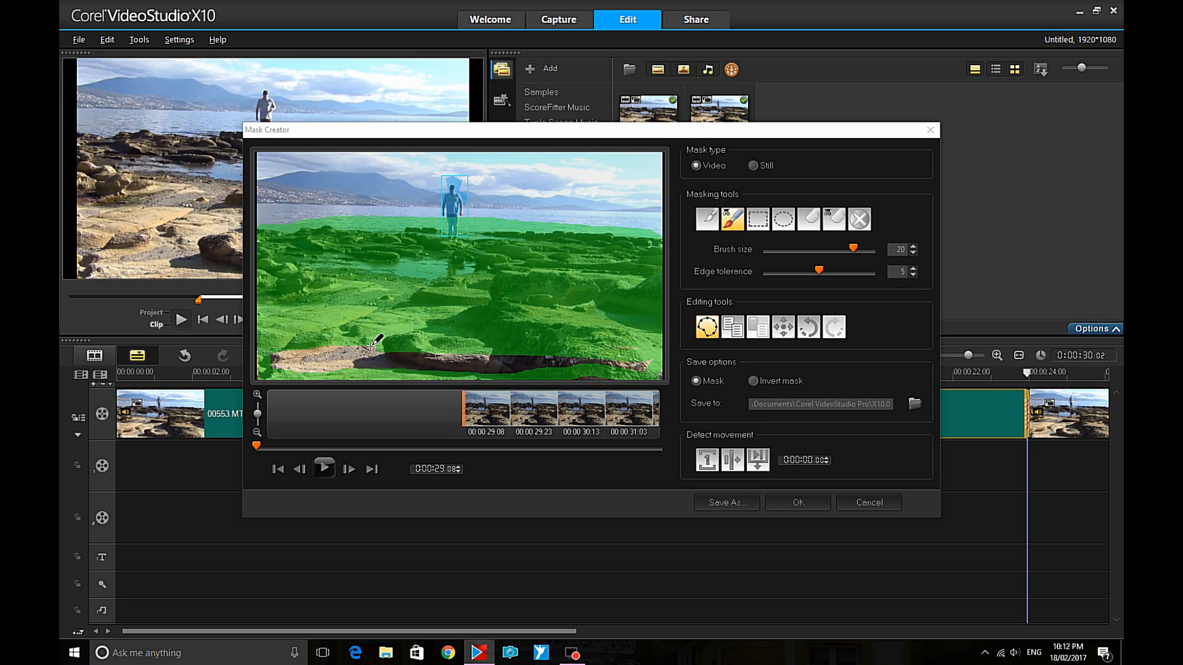
pyautogui.moveTo(375, 340); pyautogui.dragTo(443, 351)
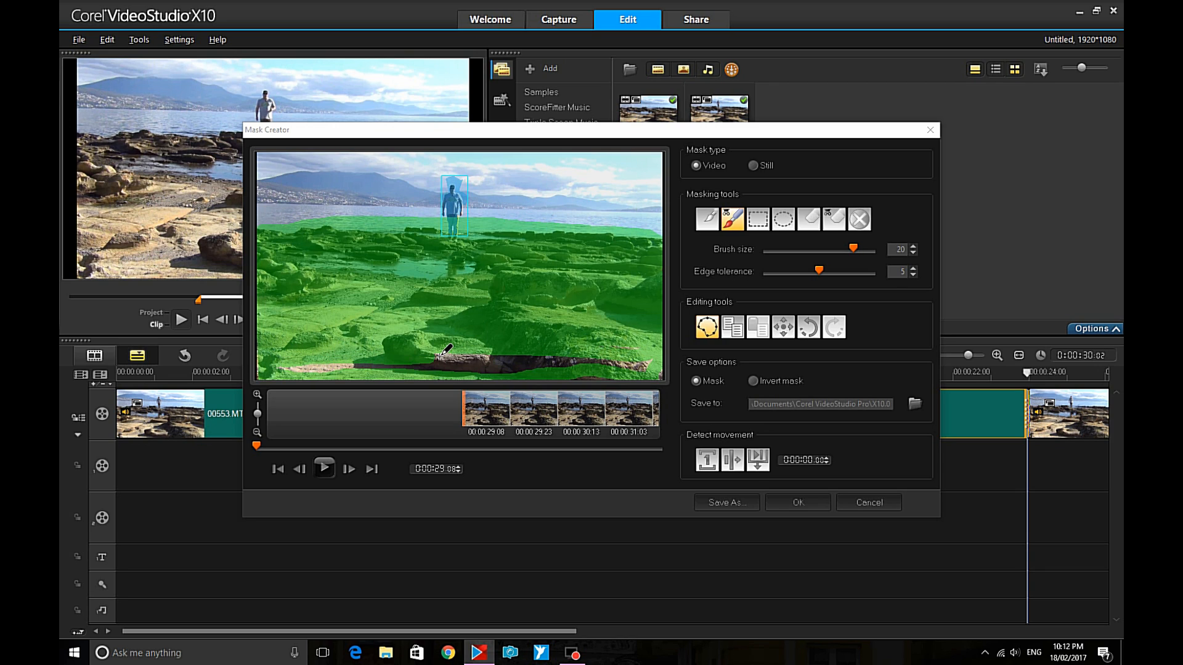
pyautogui.moveTo(441, 355); pyautogui.dragTo(615, 356)
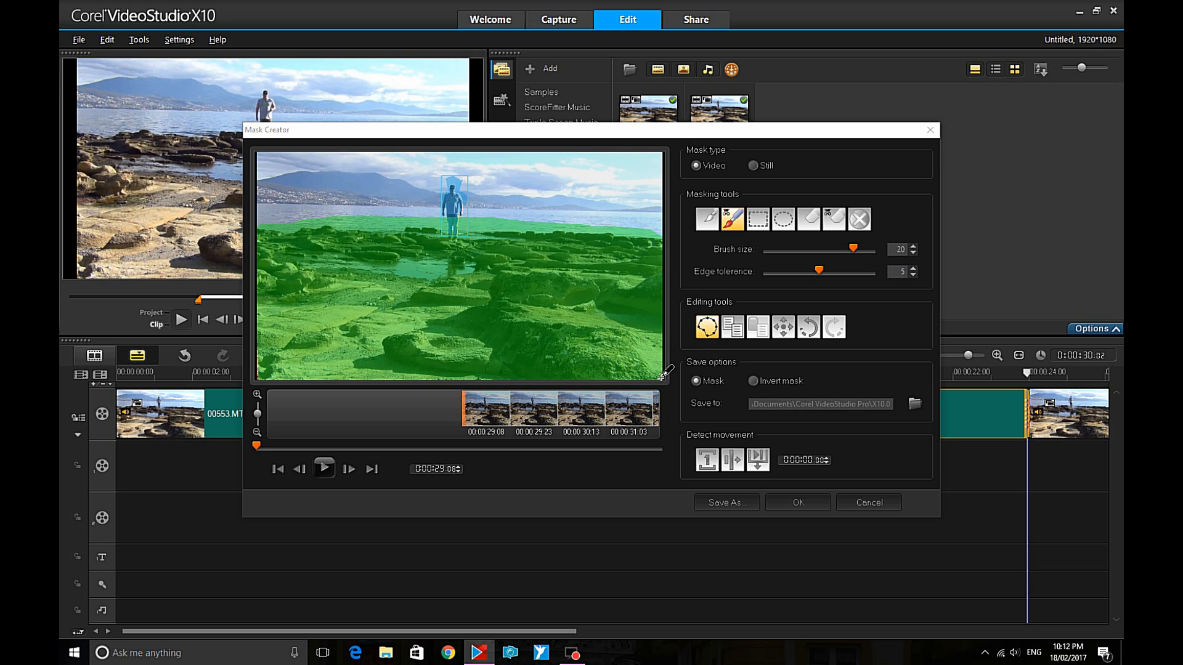
pyautogui.moveTo(659, 283)
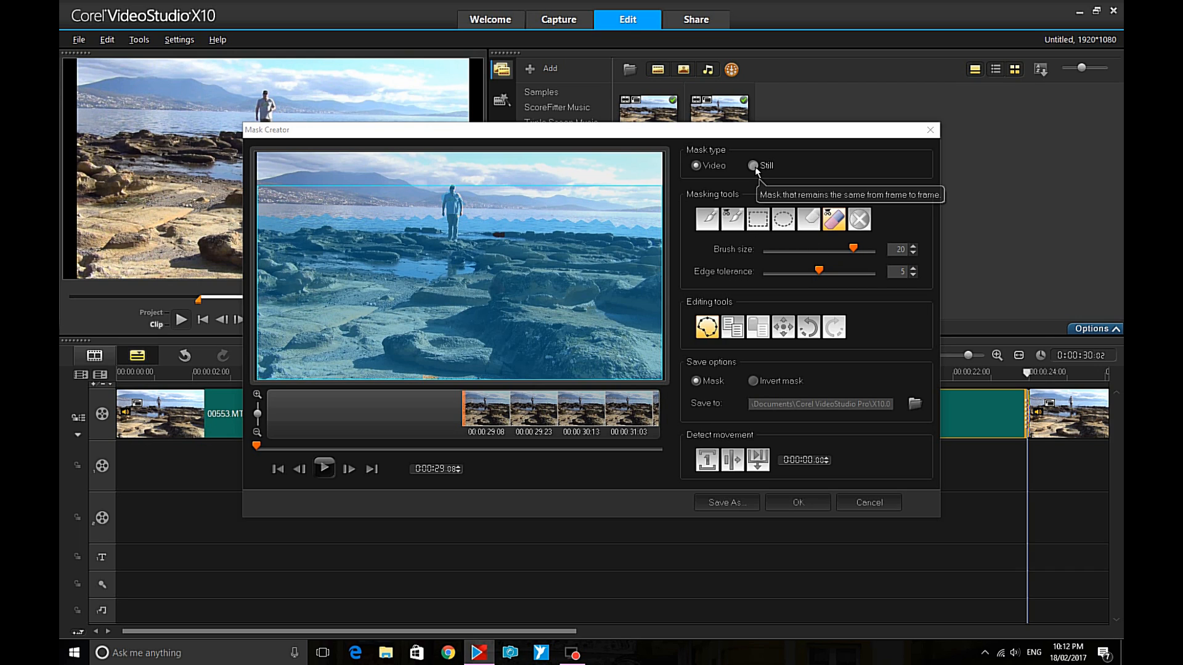
# Step: Set the mask type to Still, dismiss the movement warning, and apply the mask
pyautogui.click(753, 165)
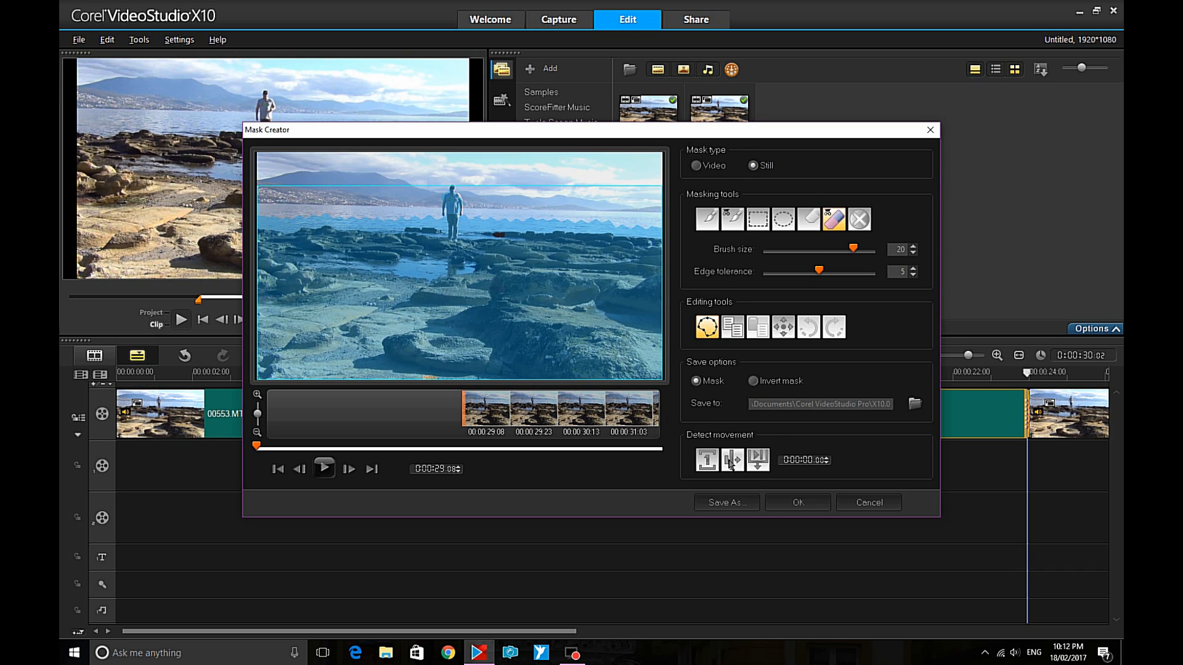
pyautogui.click(731, 461)
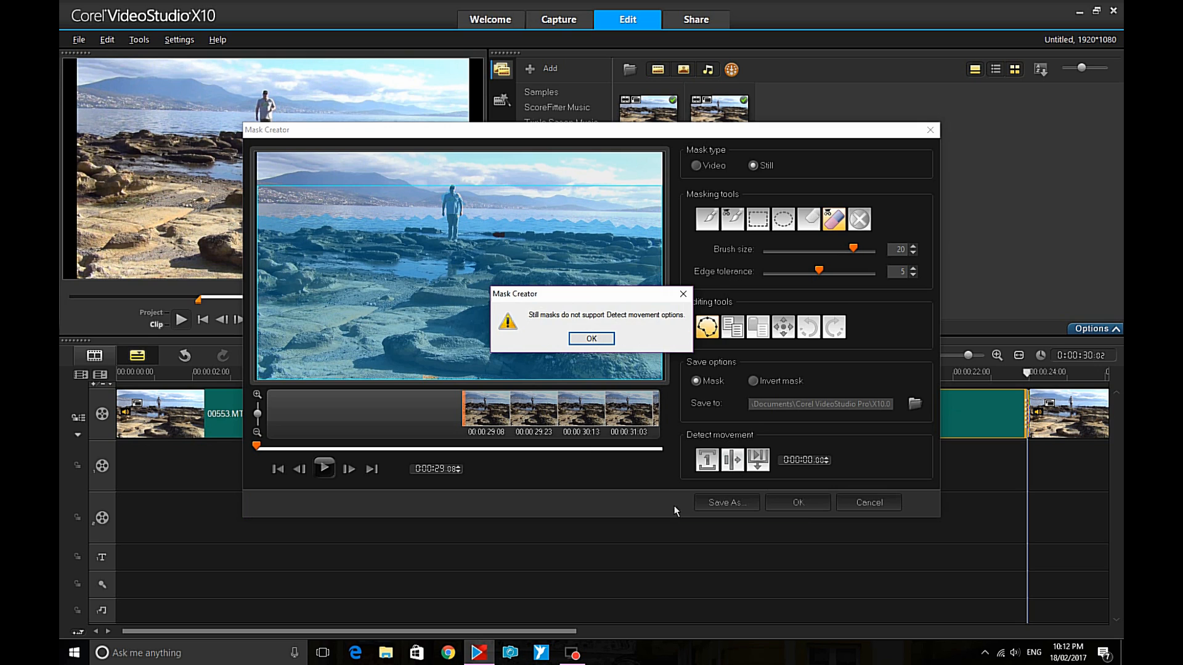
pyautogui.click(592, 338)
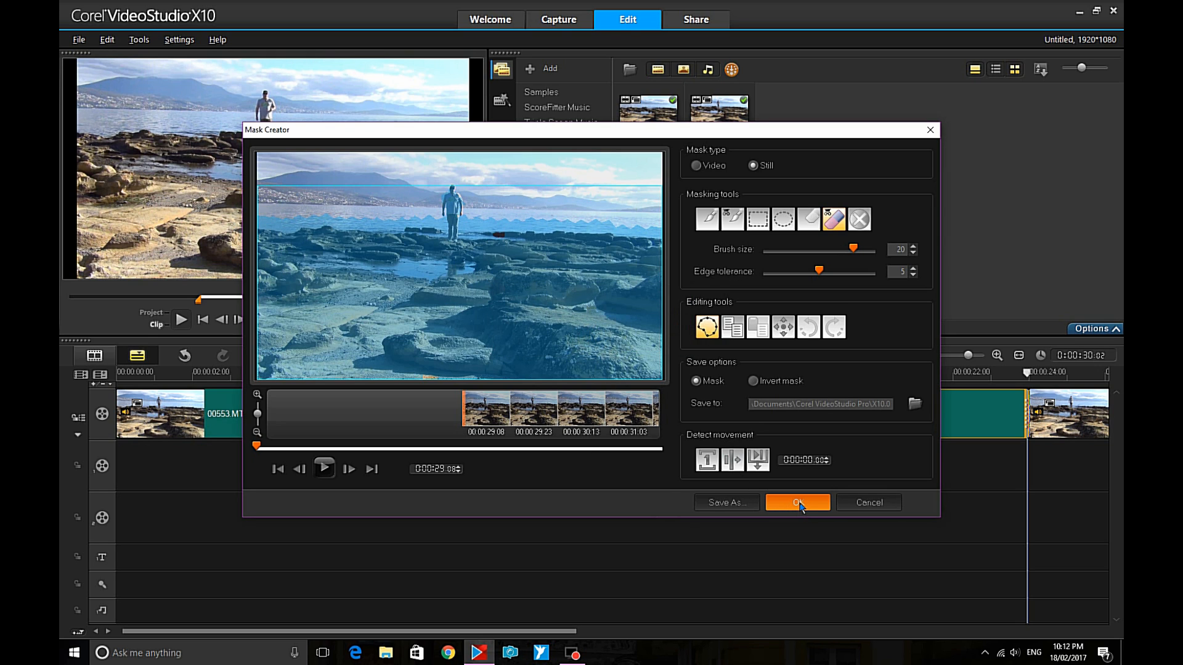
pyautogui.click(796, 503)
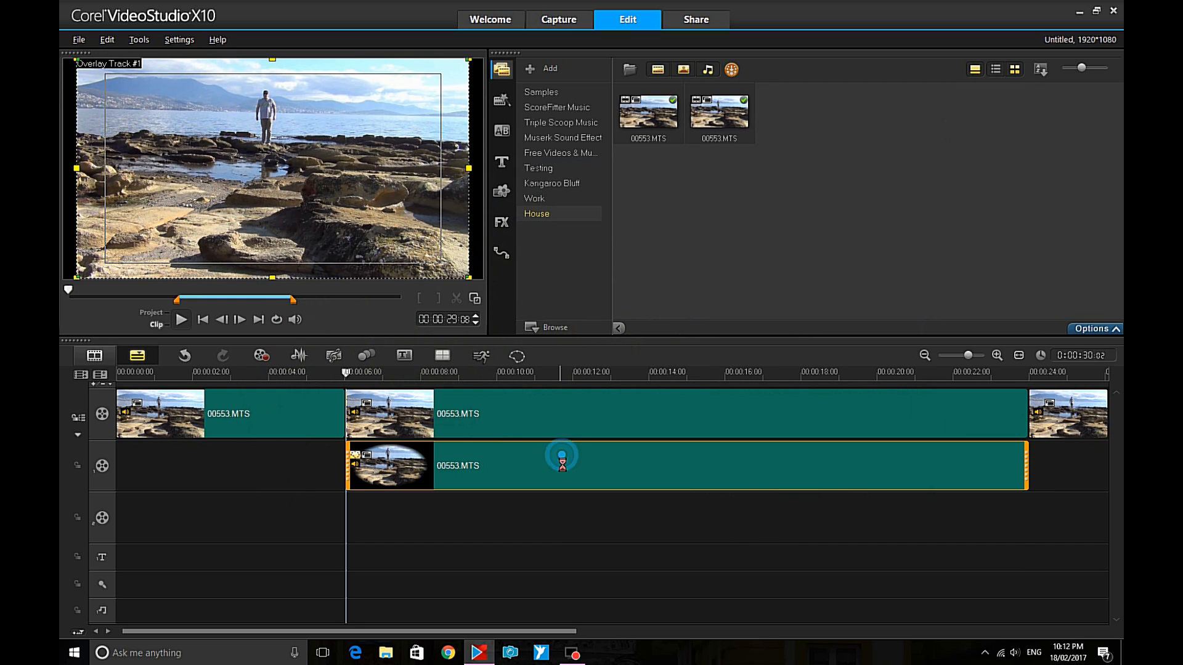
# Step: Move the masked clip to Overlay Track 2 and add a 'Hobart' title on Overlay Track 1
pyautogui.moveTo(560, 466); pyautogui.dragTo(560, 517)
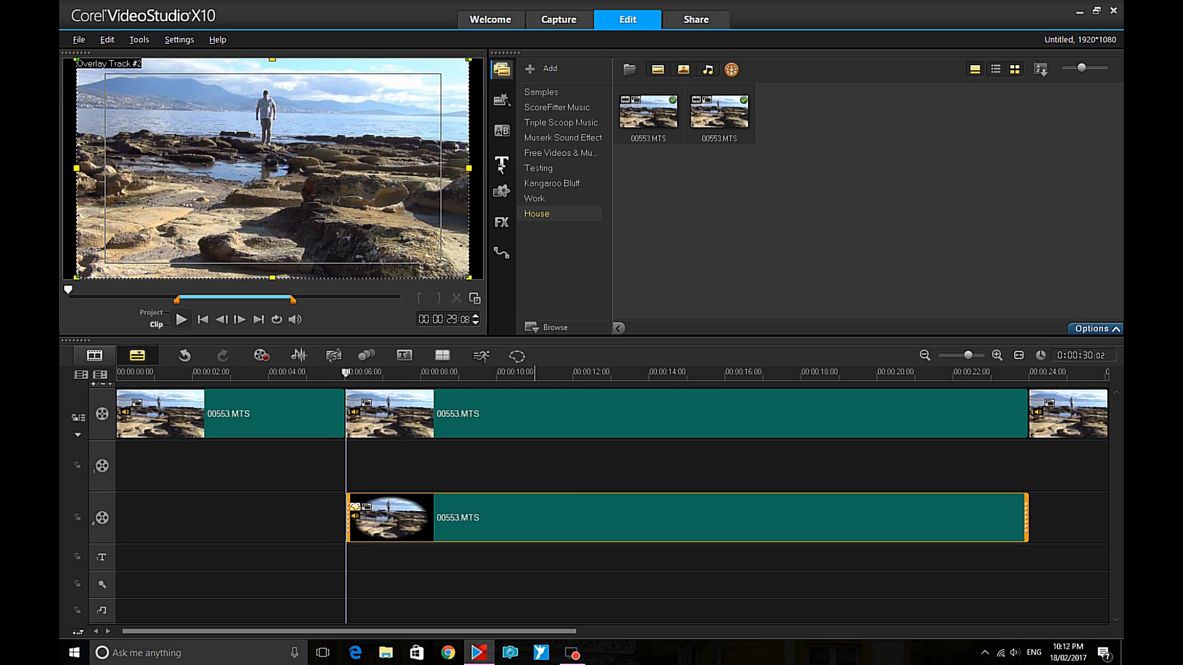
pyautogui.click(501, 161)
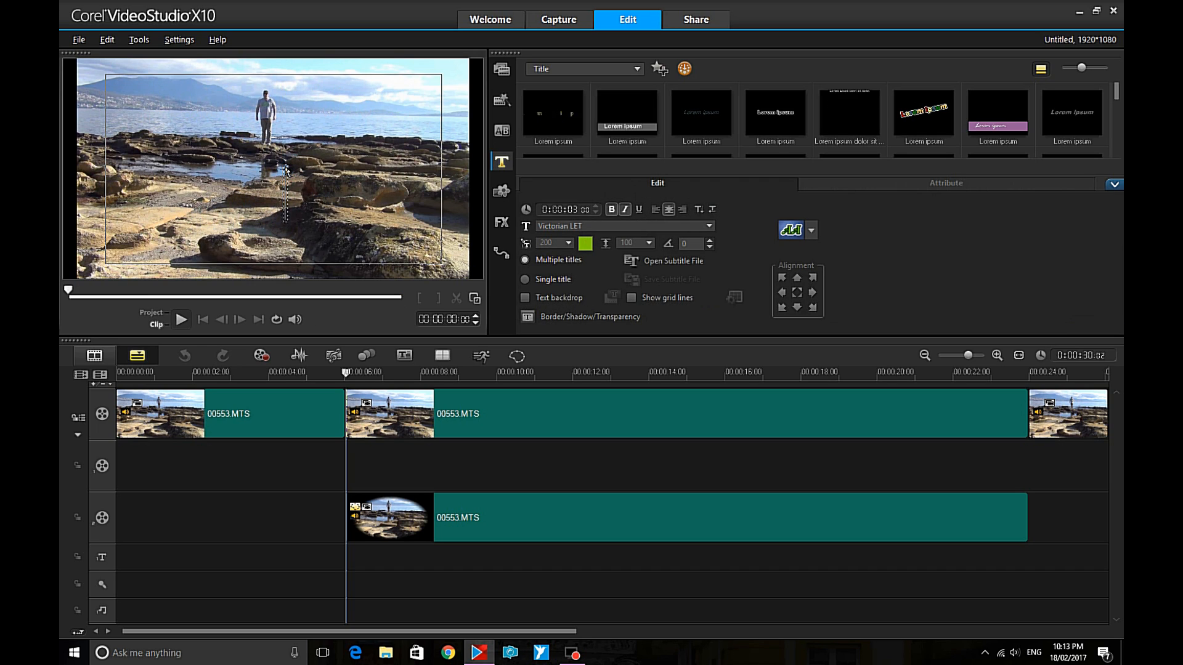
pyautogui.write('Hobart')
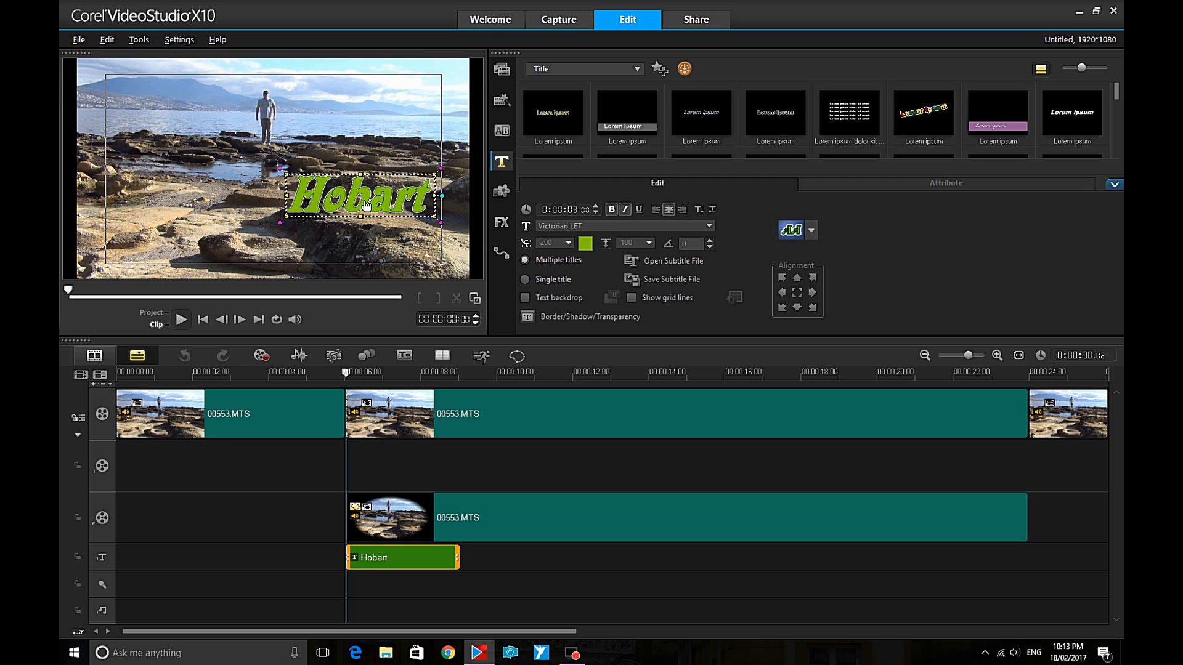
pyautogui.moveTo(363, 204); pyautogui.dragTo(272, 168)
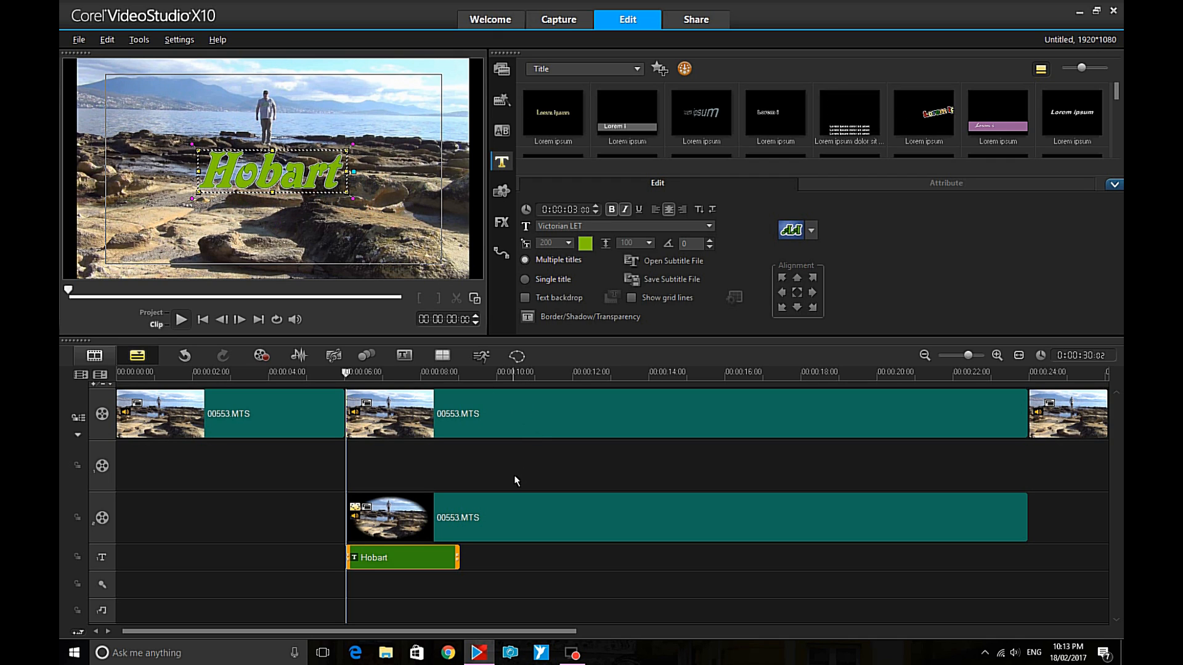
pyautogui.moveTo(402, 557); pyautogui.dragTo(423, 466)
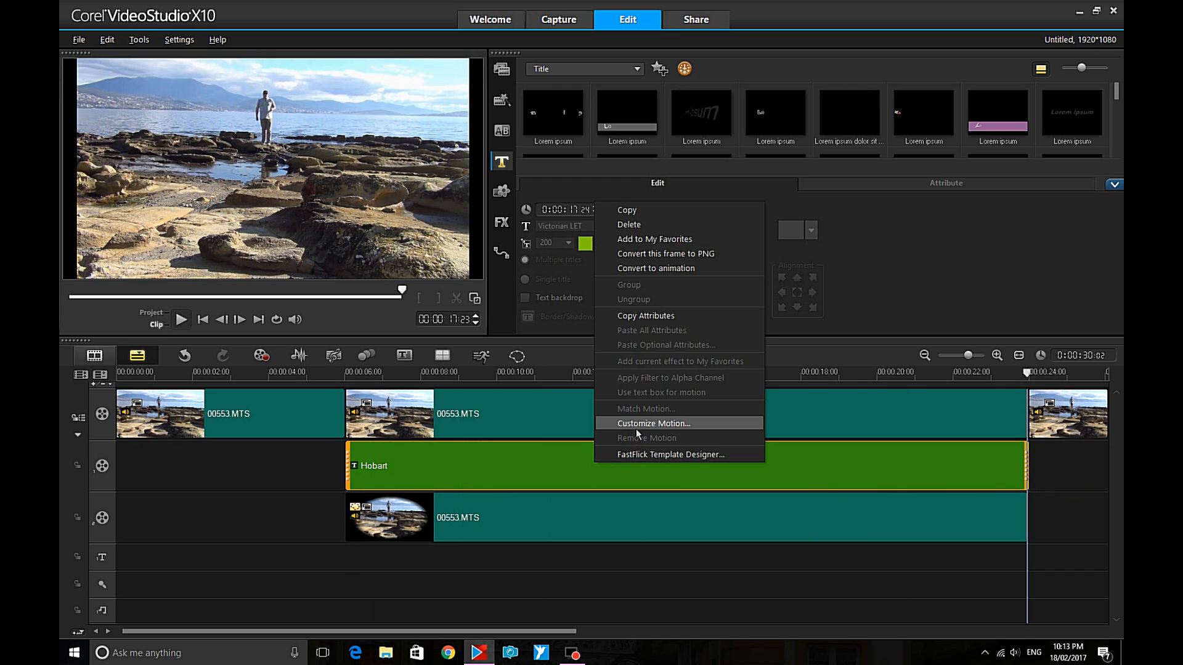
# Step: Give the Hobart title a custom motion at 59% size rising upward, previewing it
pyautogui.click(653, 423)
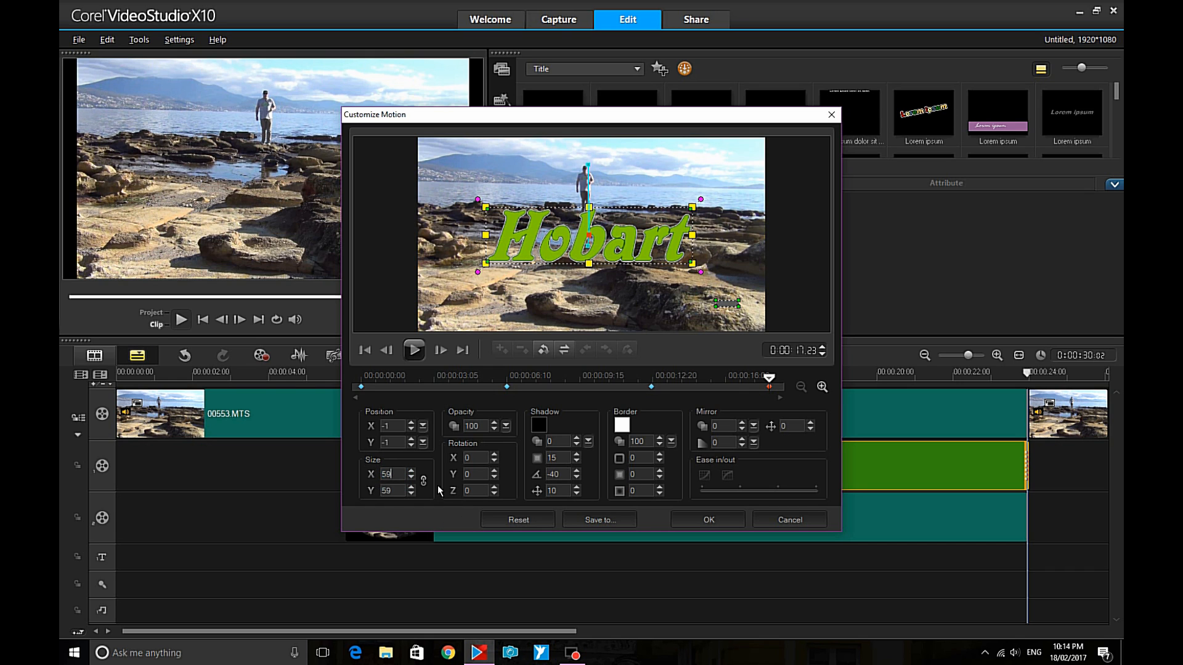
pyautogui.click(413, 349)
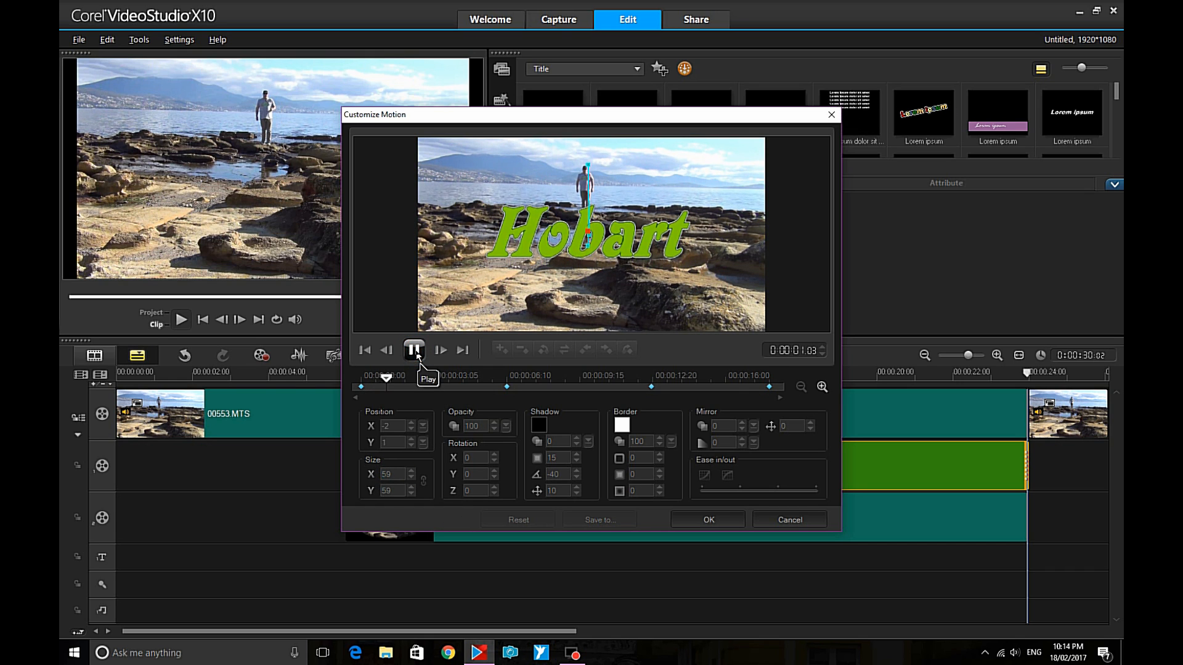
pyautogui.click(414, 349)
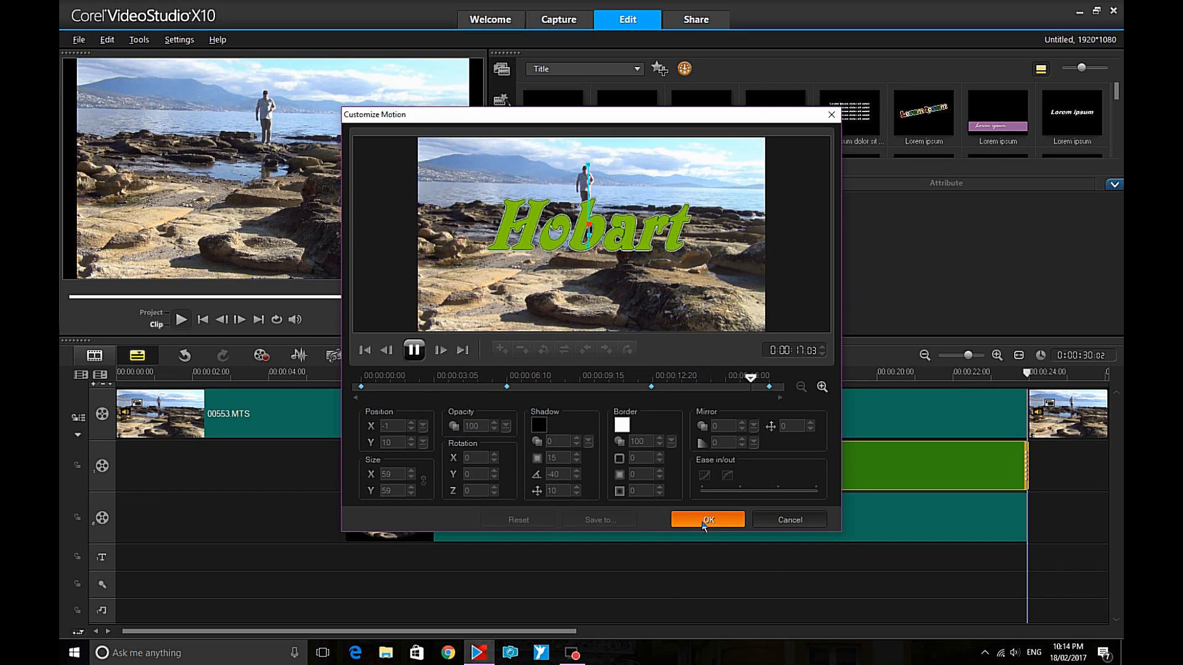
pyautogui.click(706, 518)
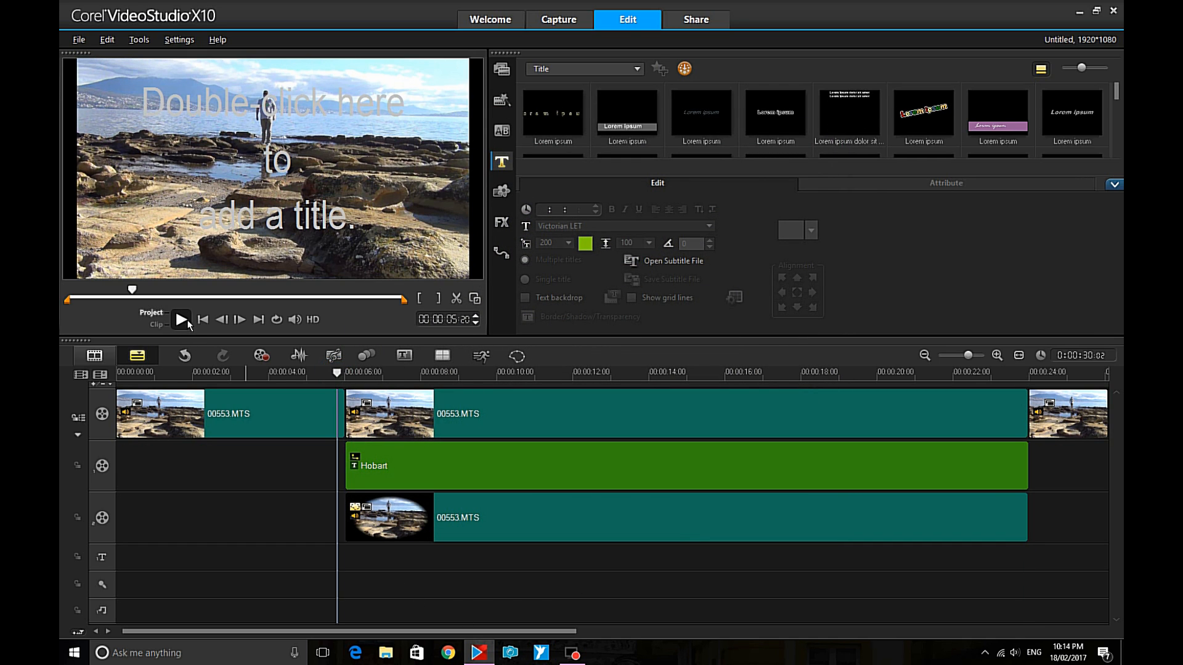
pyautogui.click(181, 319)
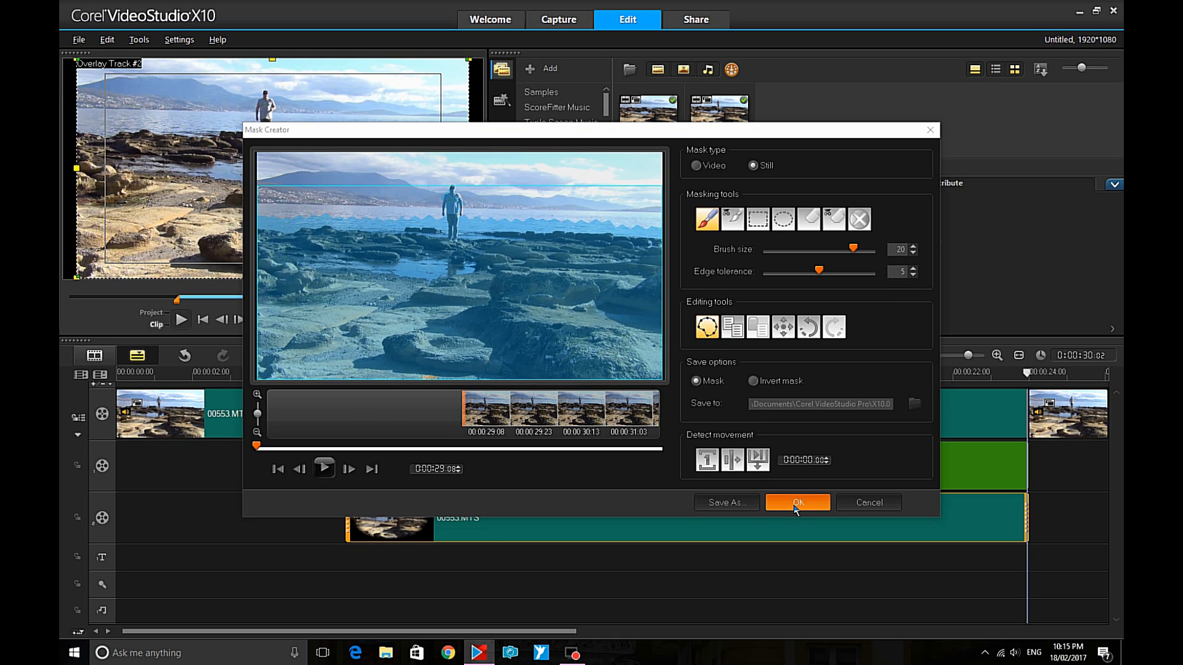
# Step: Confirm the Still mask on the Overlay Track 2 clip and close Mask Creator
pyautogui.click(796, 502)
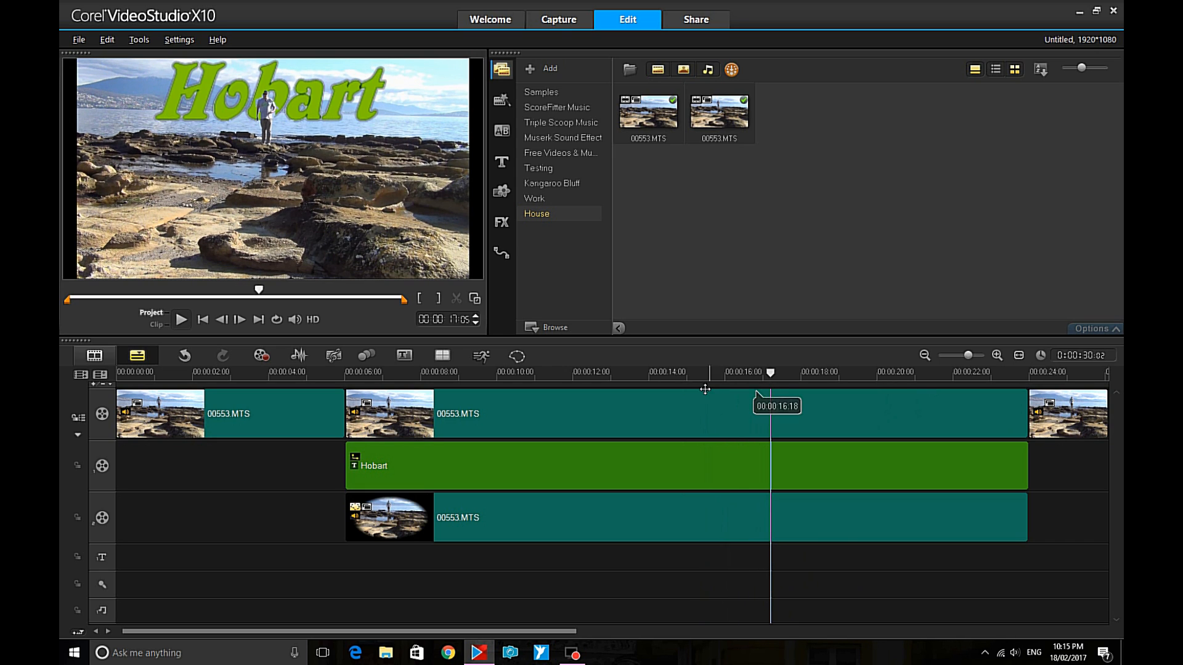
pyautogui.click(181, 319)
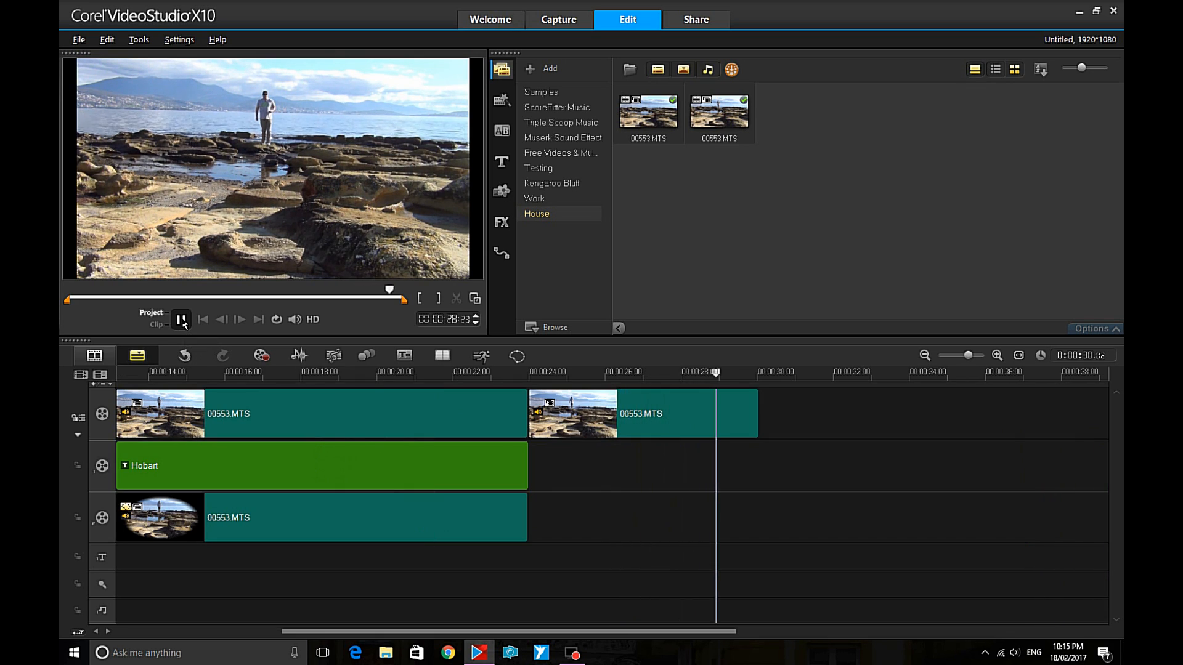
pyautogui.click(181, 319)
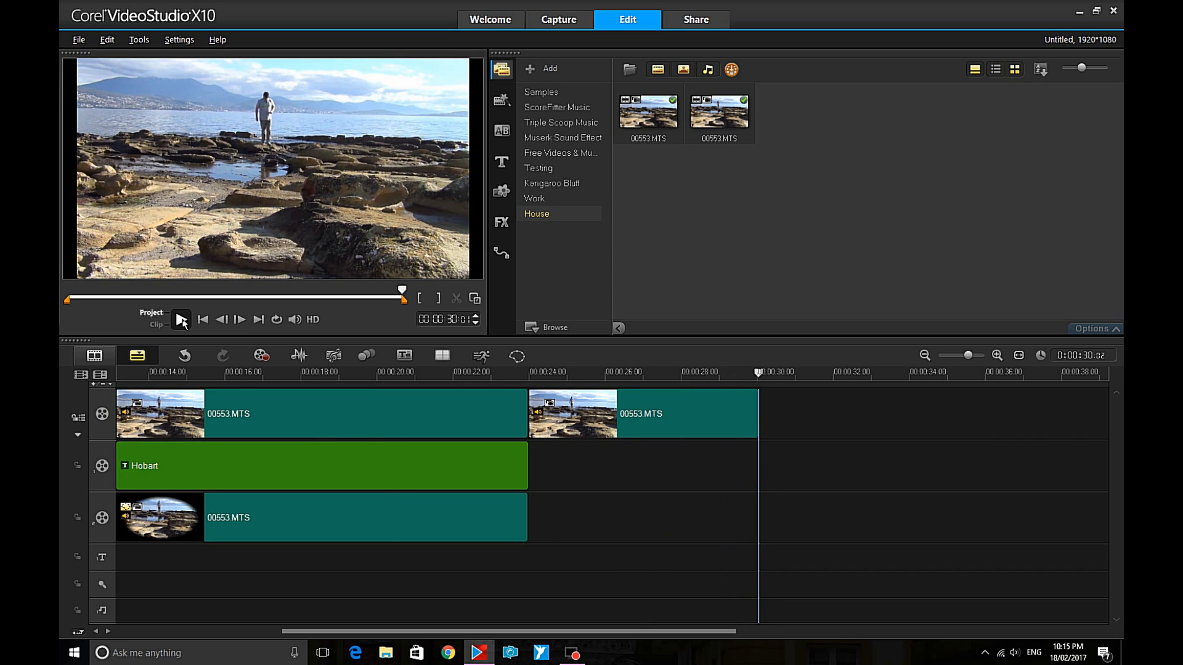
pyautogui.moveTo(351, 221)
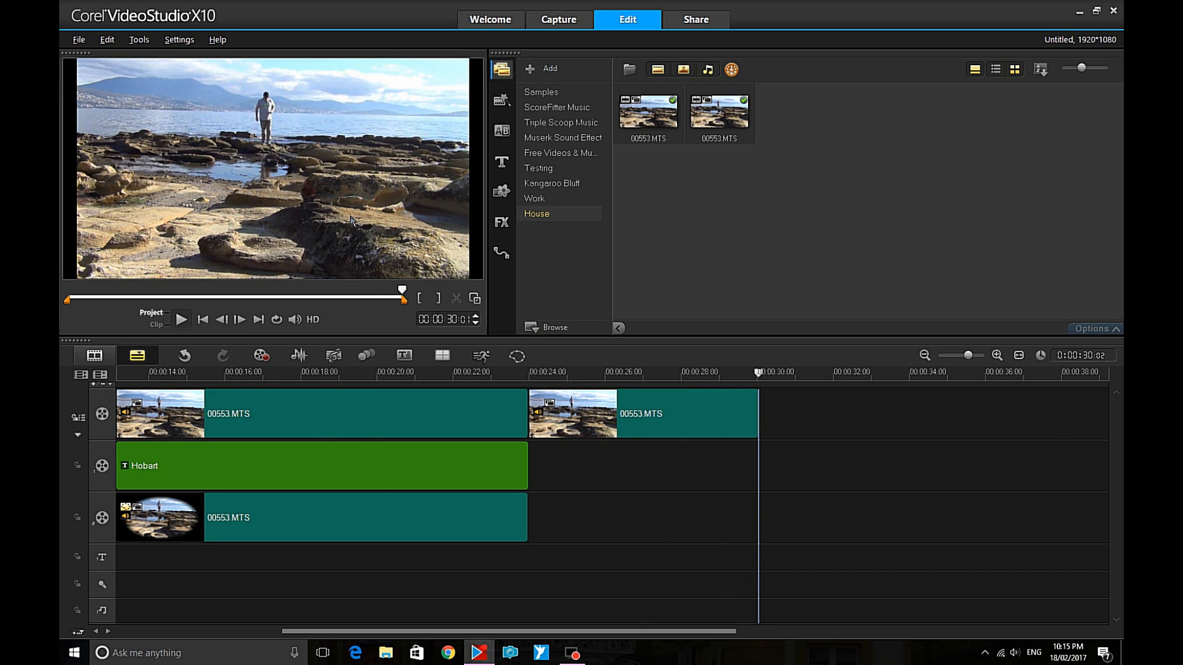
pyautogui.moveTo(786, 248)
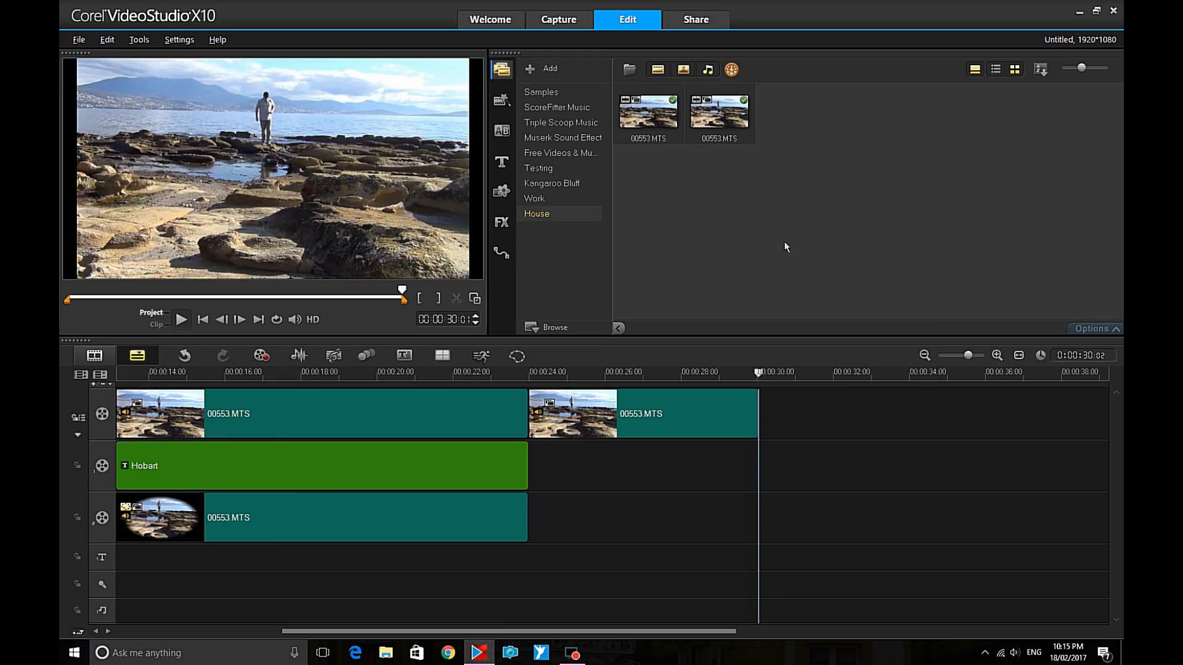